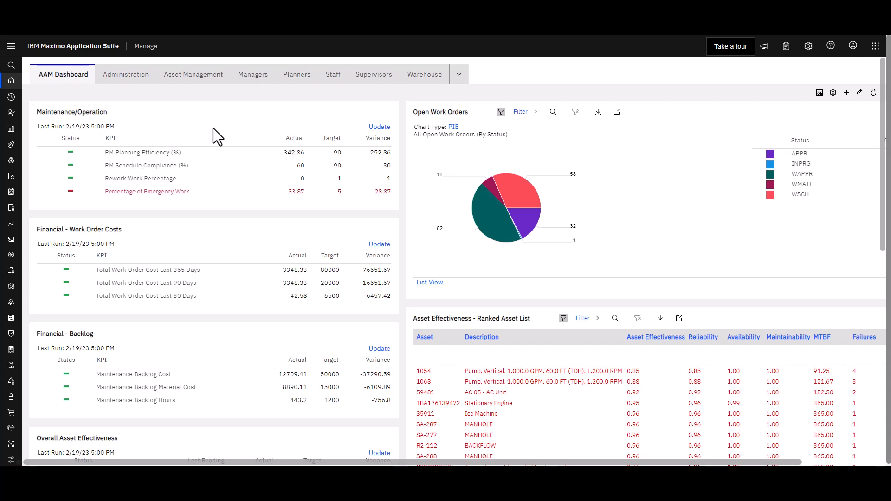
Step: Launch the Work Order Tracking application from the navigation menu
click(10, 47)
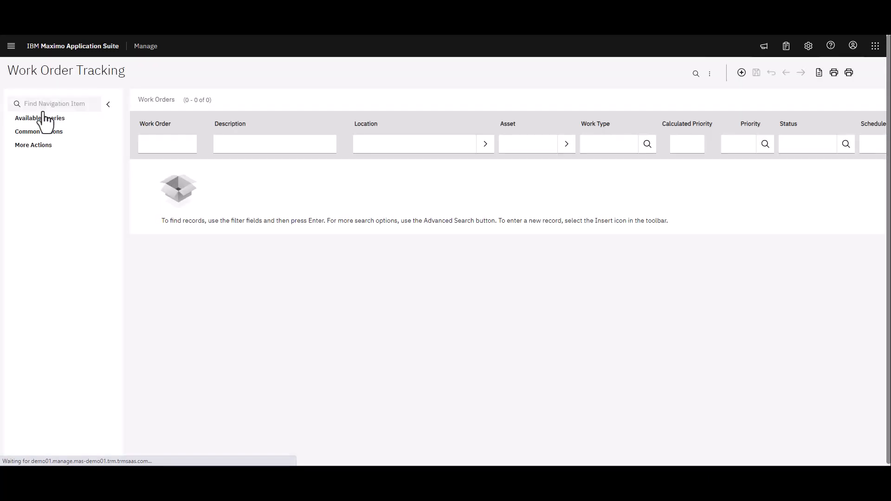
Step: Create work order 1441 'Do the inspection' for asset 10021 with work type INSP
click(189, 144)
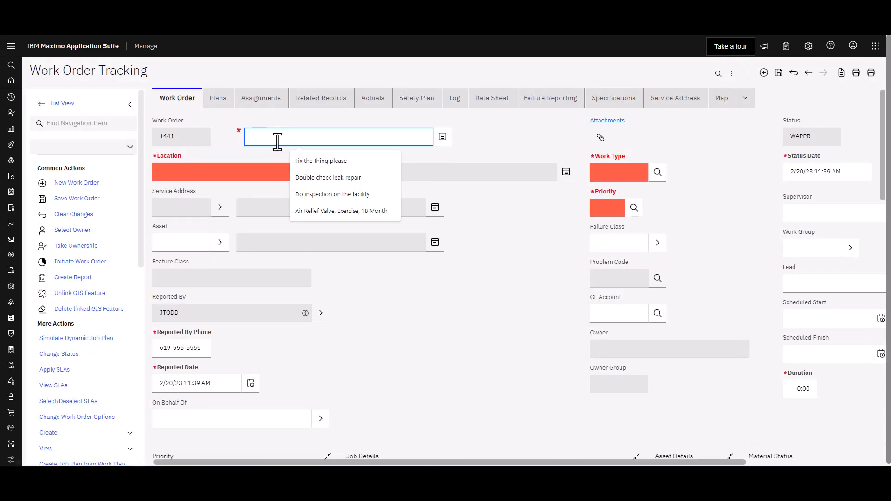
click(332, 194)
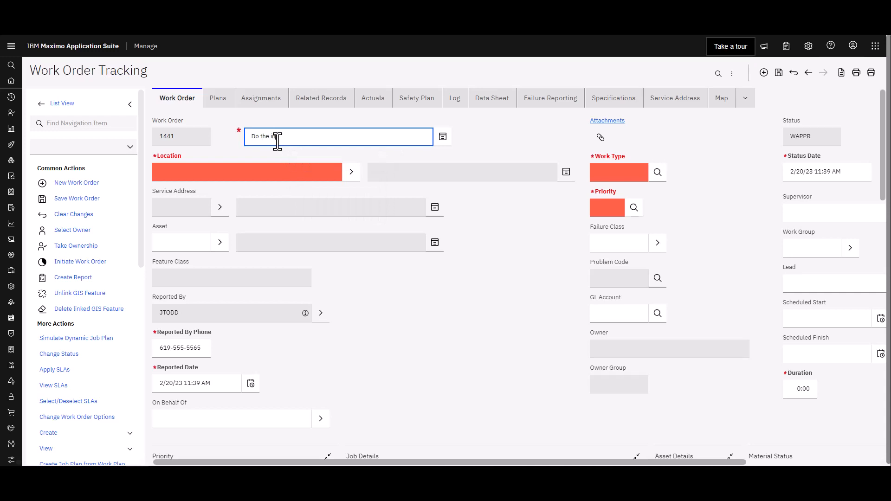
text(nspection)
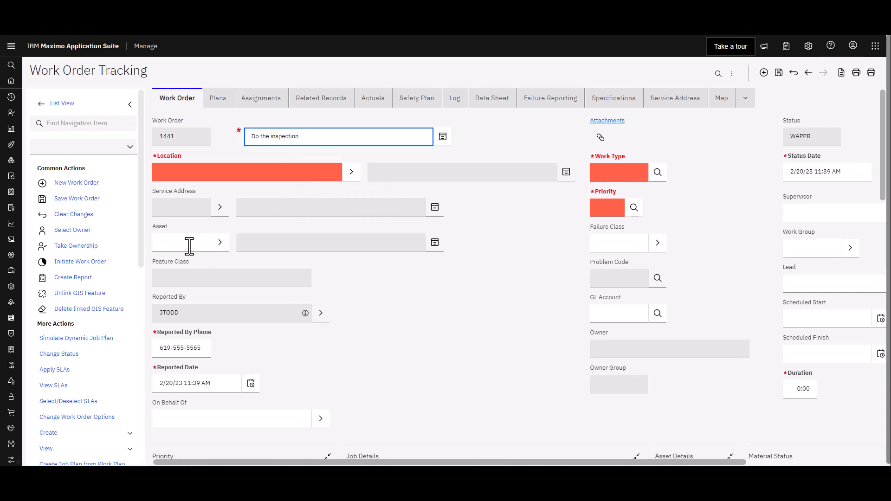
text(10021)
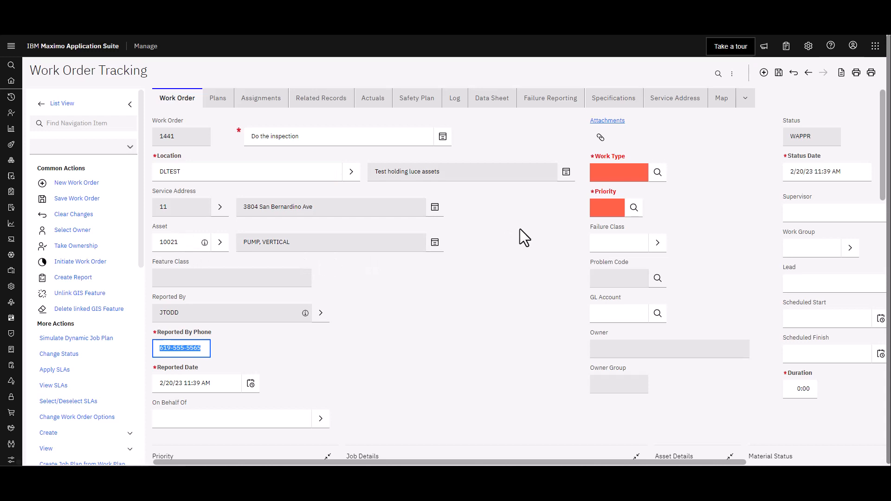
click(657, 173)
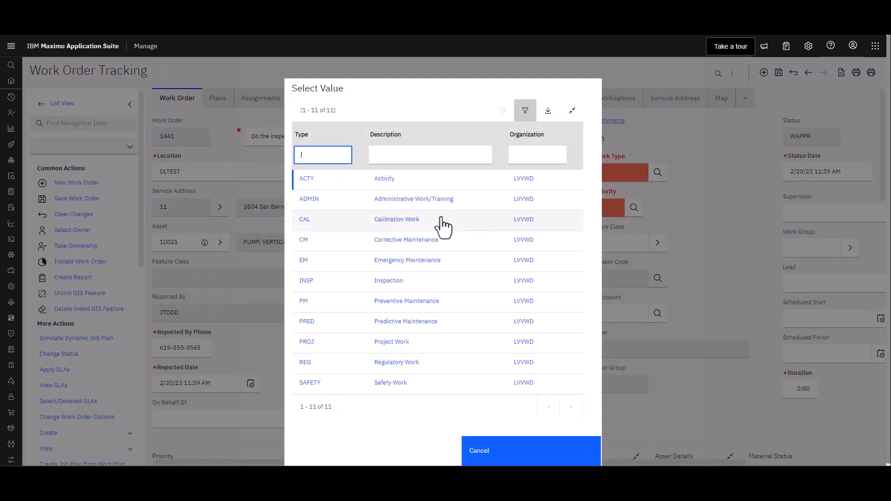
click(305, 280)
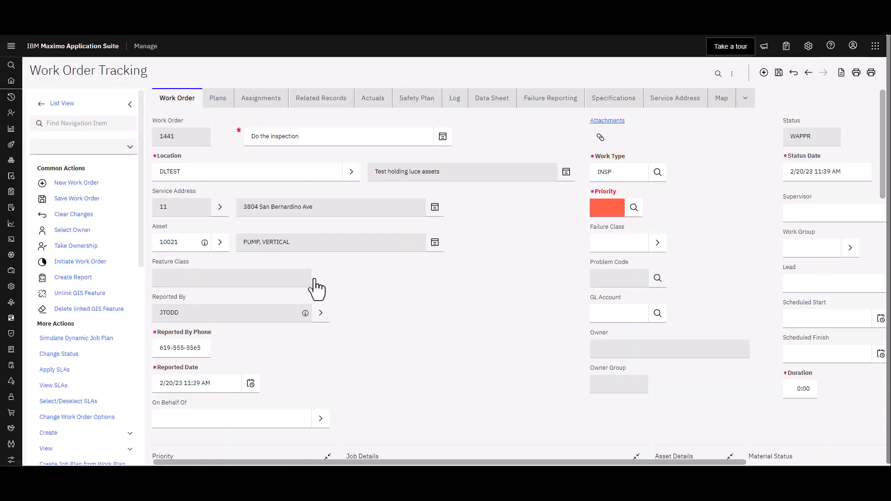
click(633, 207)
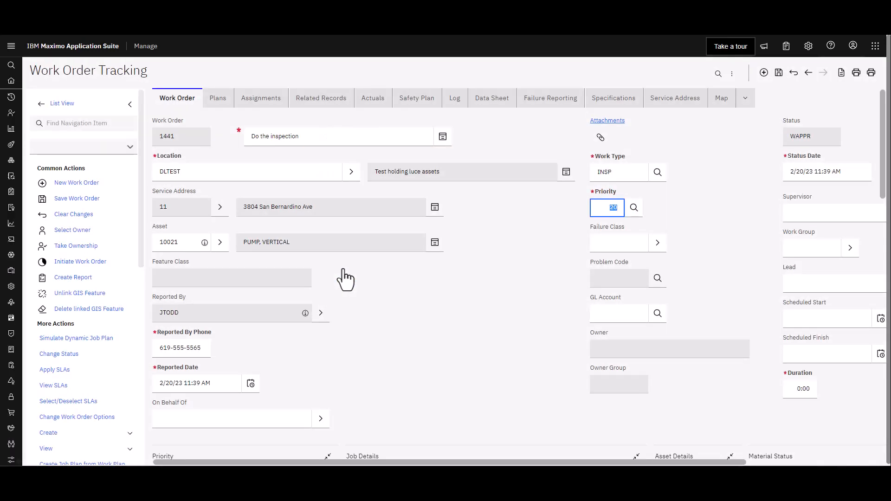
Step: In Job Details, select inspection form 1024 Pump Inspection for the work order
scroll(down, 3)
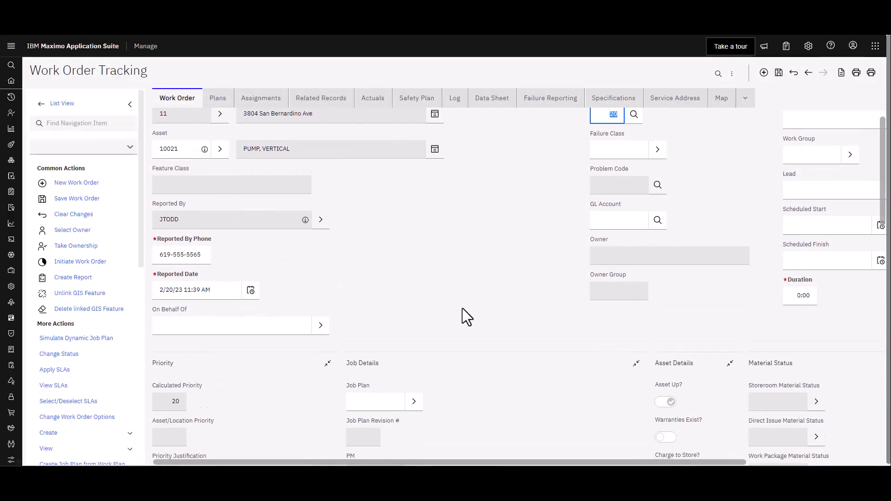
scroll(down, 3)
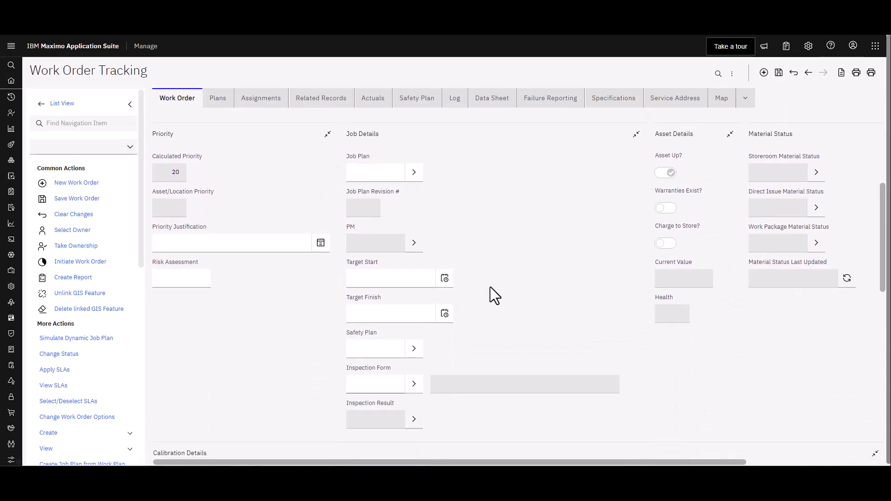
scroll(down, 3)
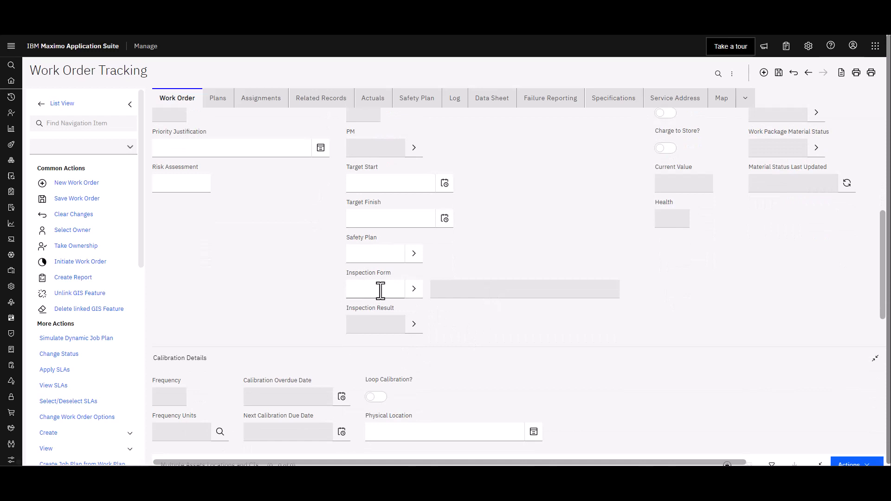
mouse_move(386, 294)
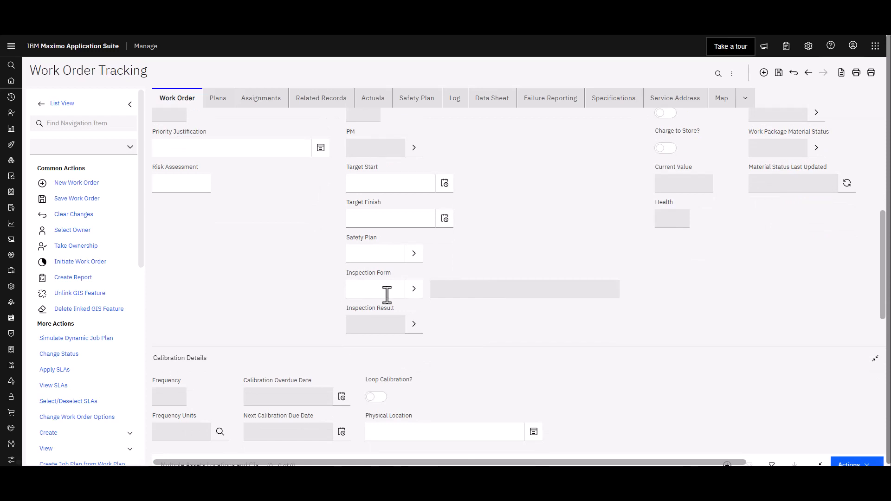
click(414, 288)
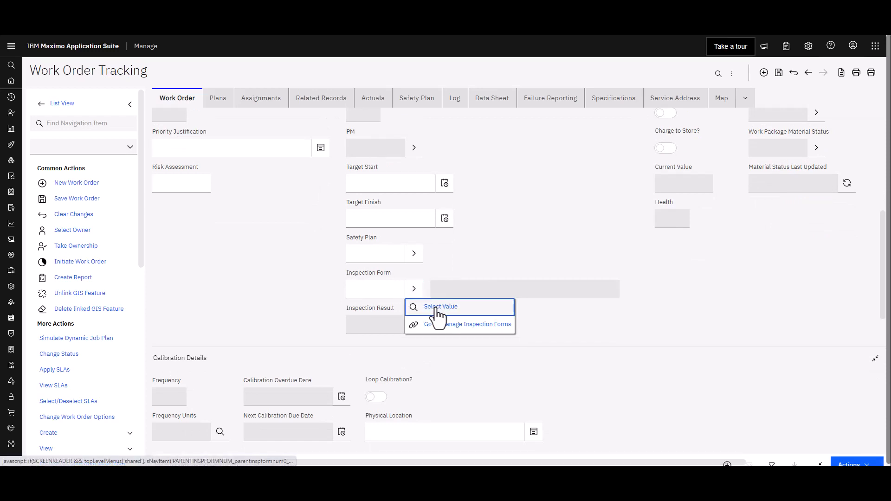
click(439, 307)
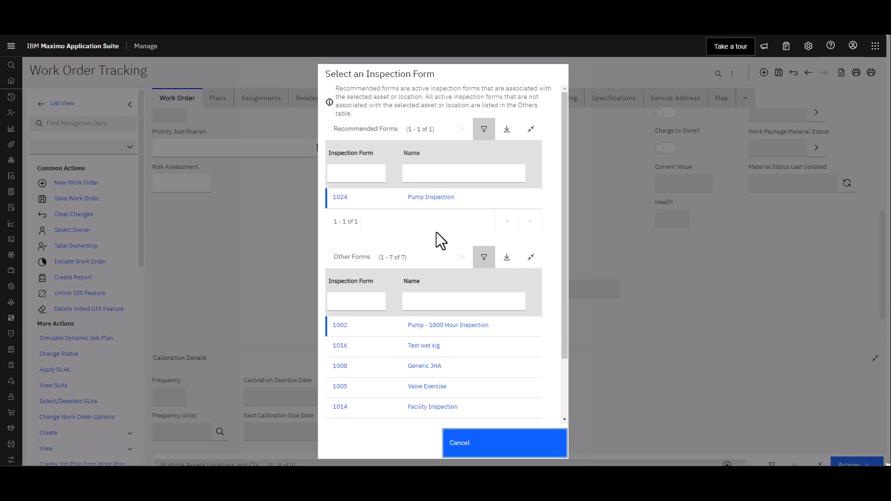
mouse_move(434, 242)
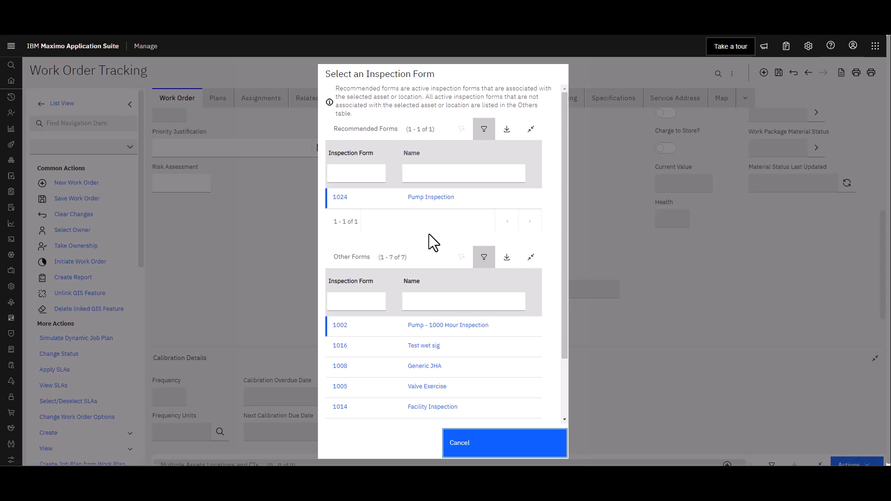
mouse_move(389, 236)
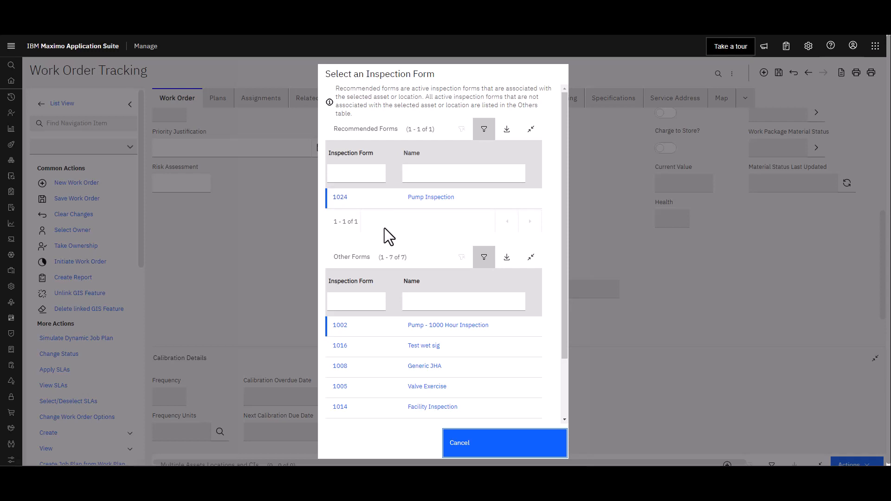
mouse_move(427, 272)
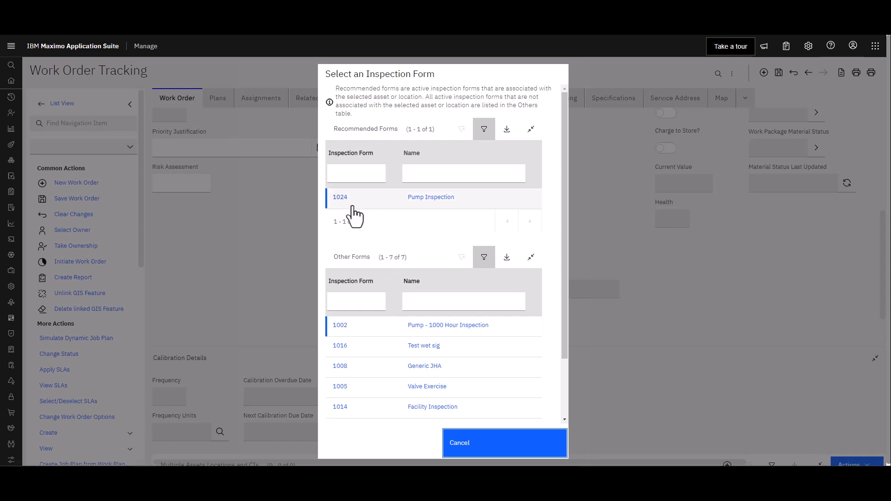
click(340, 197)
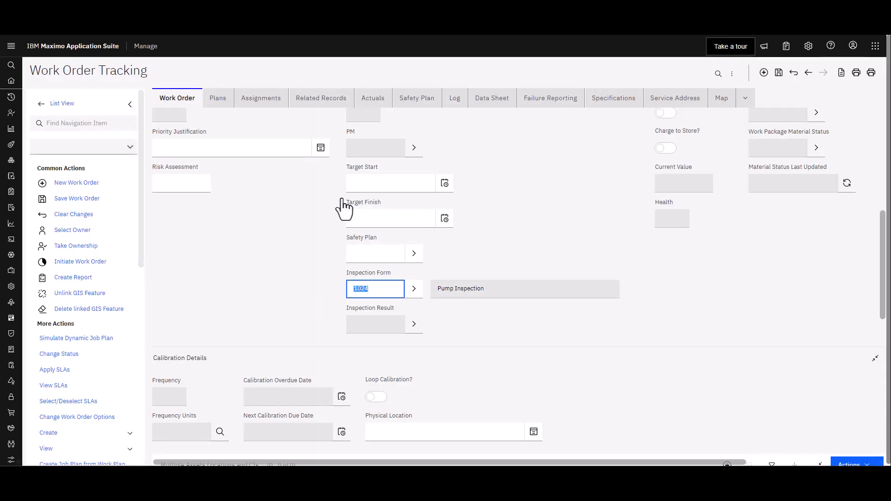
mouse_move(316, 263)
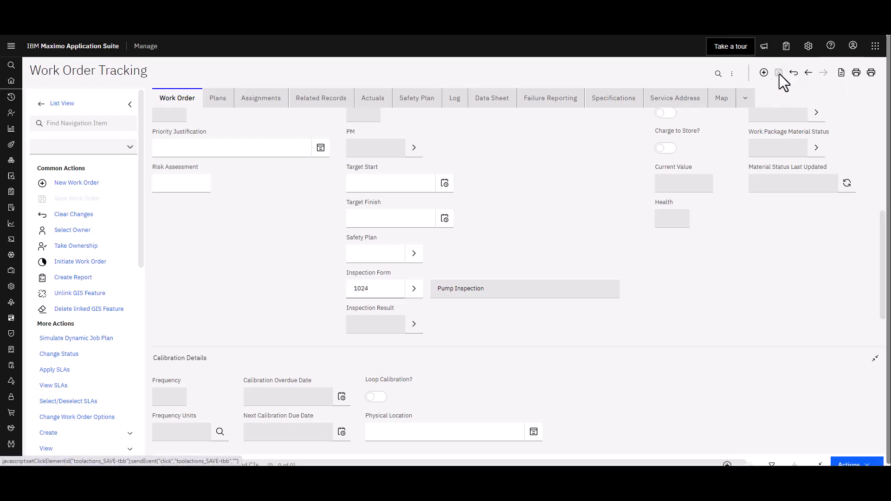
Step: Save work order 1441, generating inspection result 1218
click(779, 72)
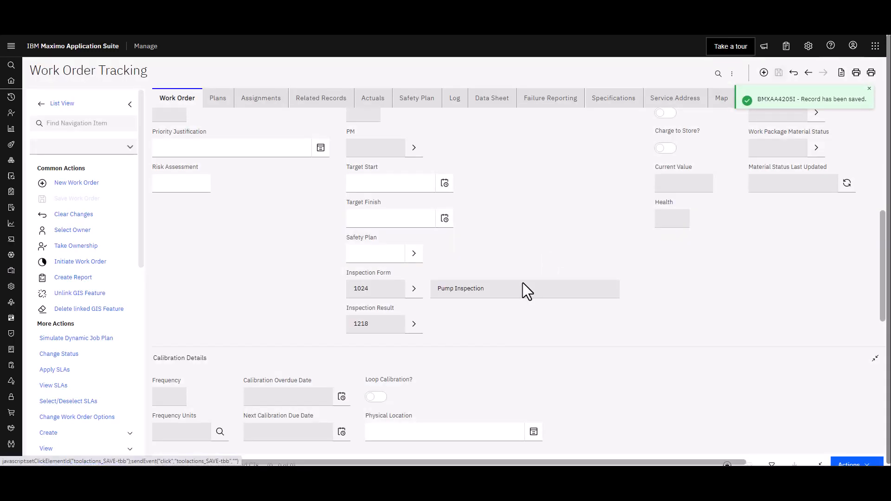
mouse_move(391, 328)
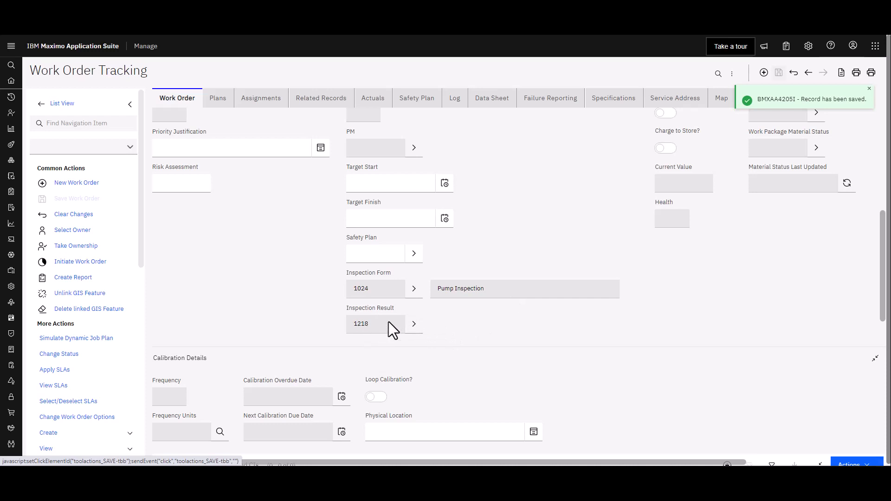
mouse_move(386, 329)
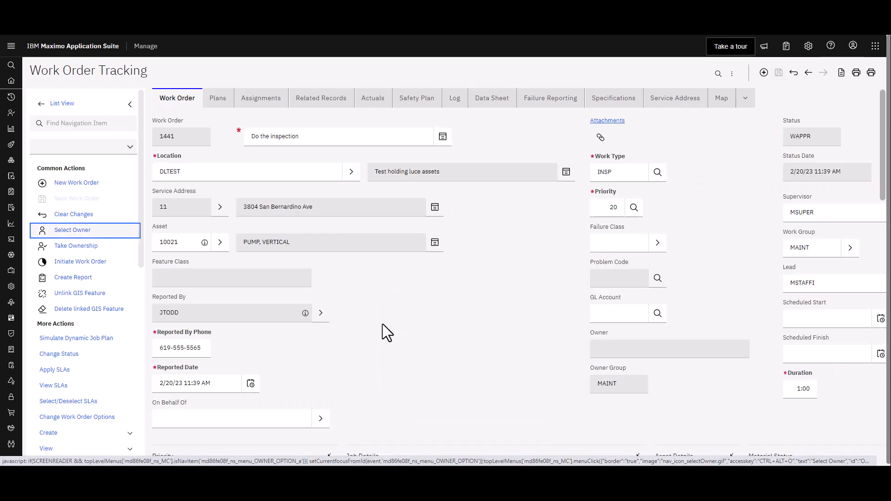
mouse_move(59, 354)
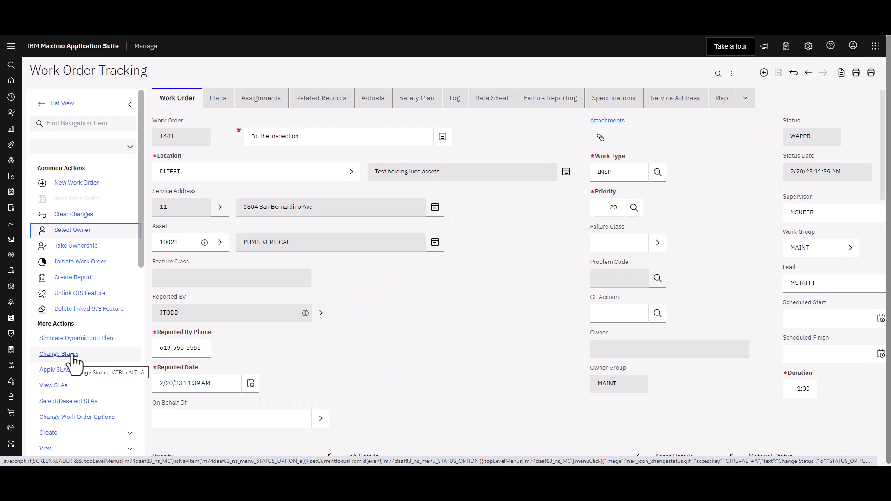
Step: Change work order 1441's status to Approved and bring up its Assignments
click(57, 353)
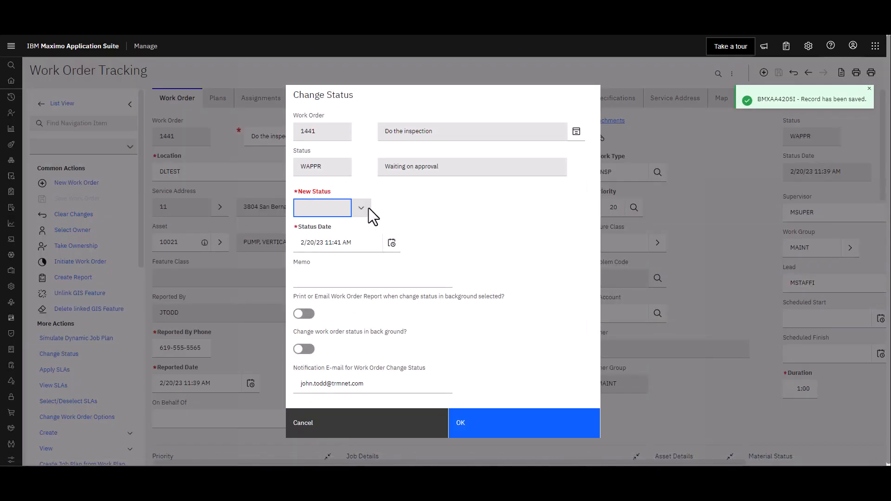
click(360, 207)
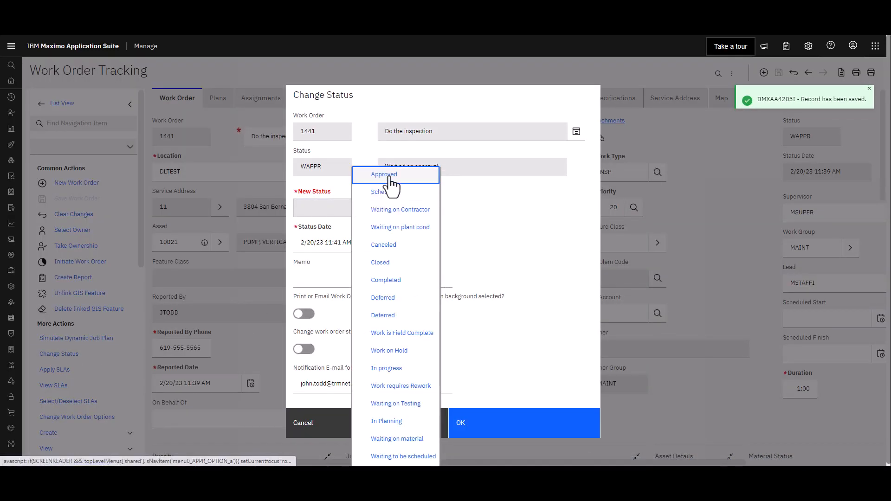
click(384, 175)
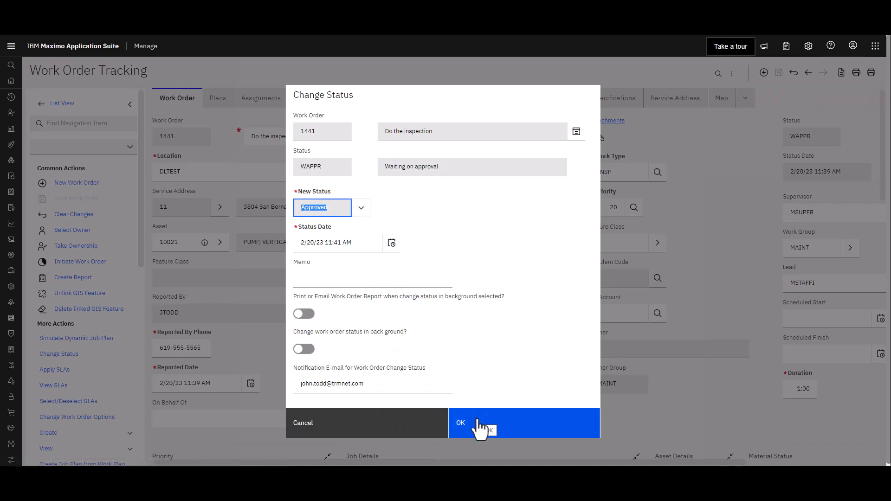
click(460, 423)
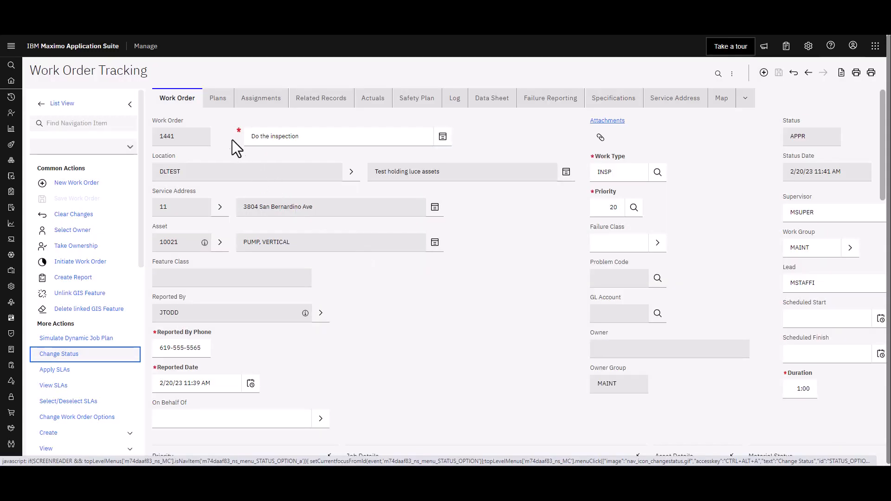
click(262, 97)
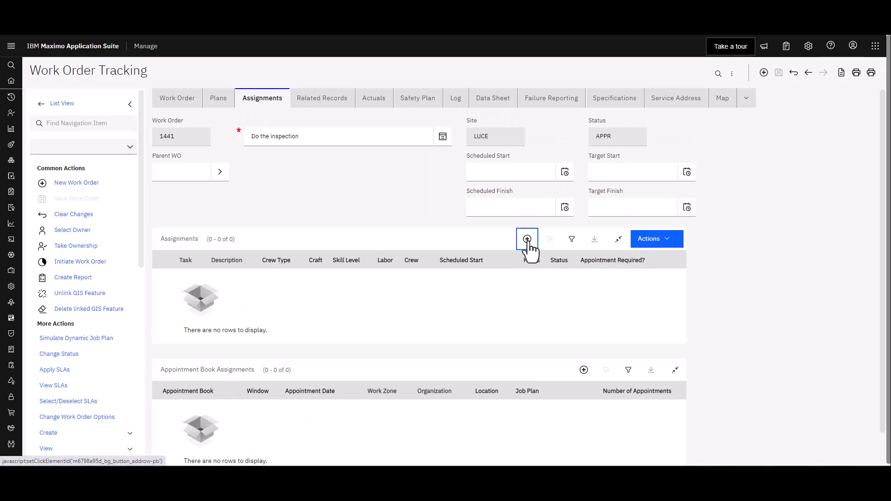
click(526, 238)
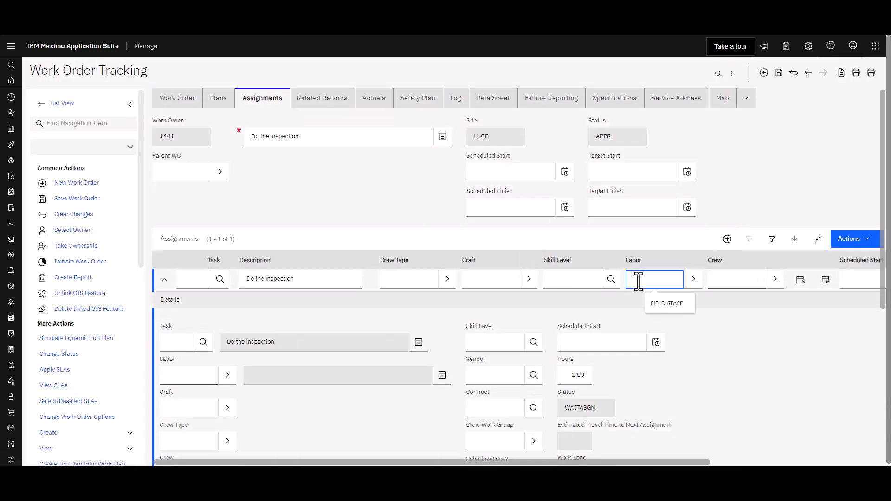
text(JTODD)
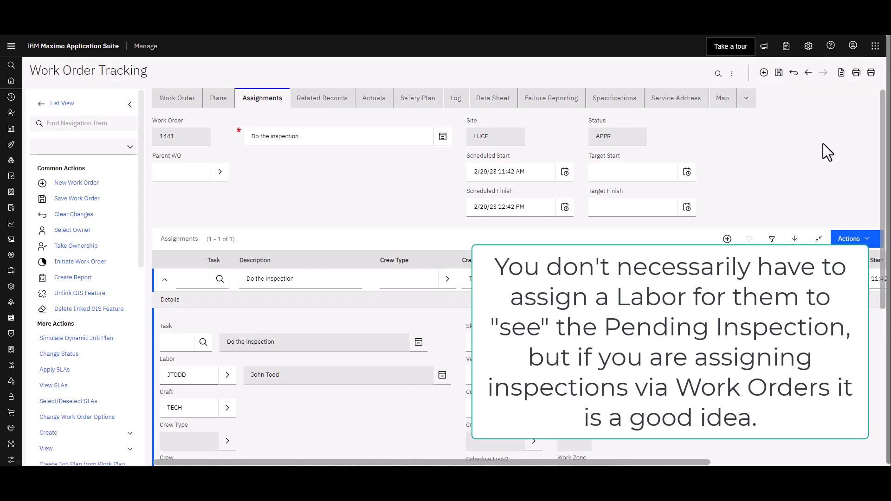
click(779, 73)
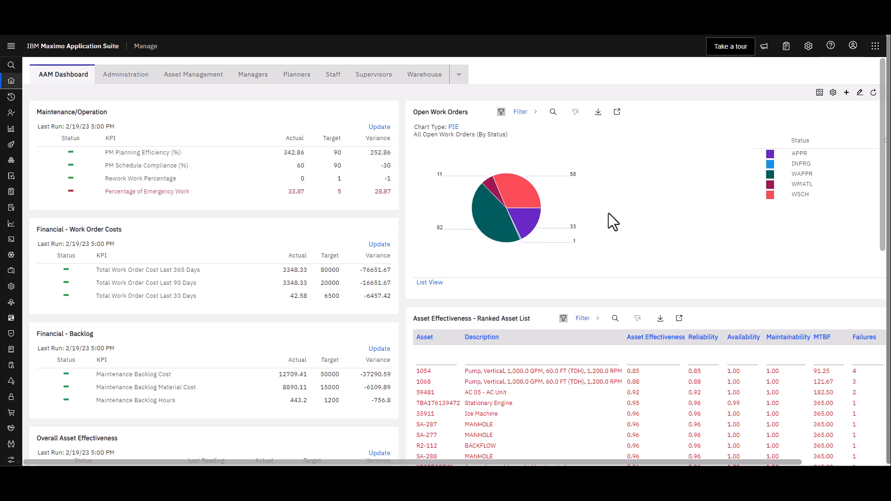
mouse_move(613, 216)
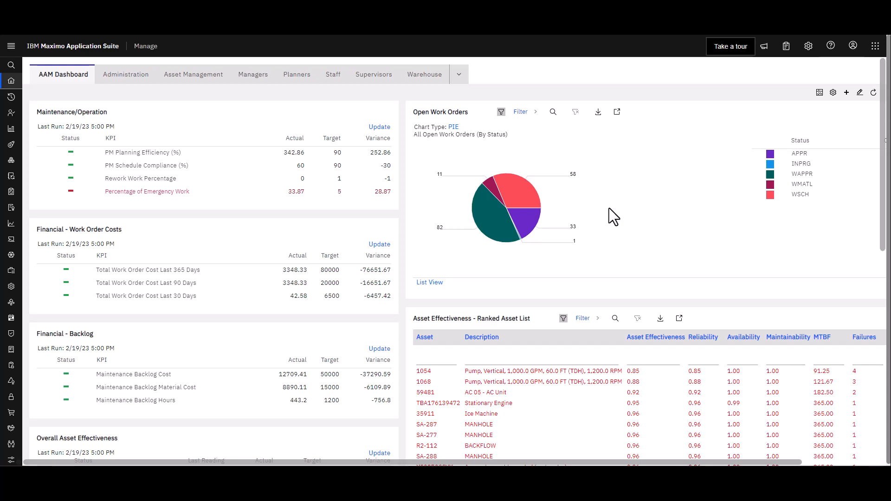
mouse_move(61, 115)
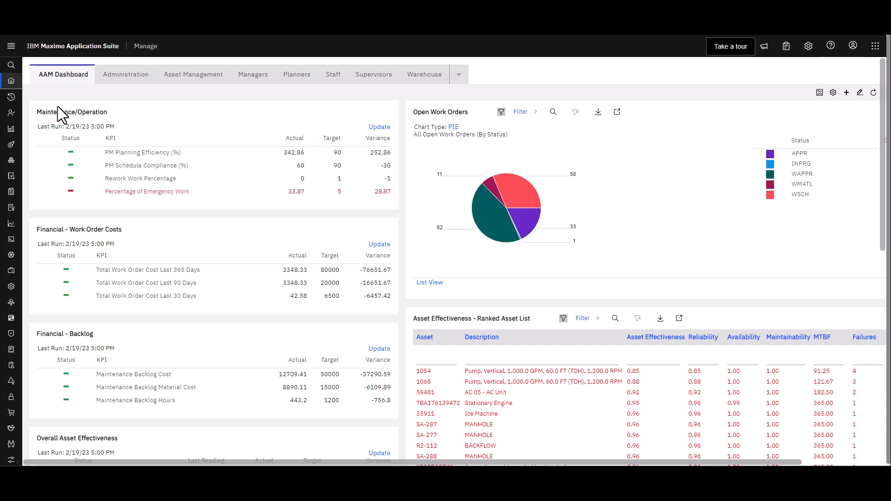
Step: Launch the Technician application from My Recent Applications
click(10, 47)
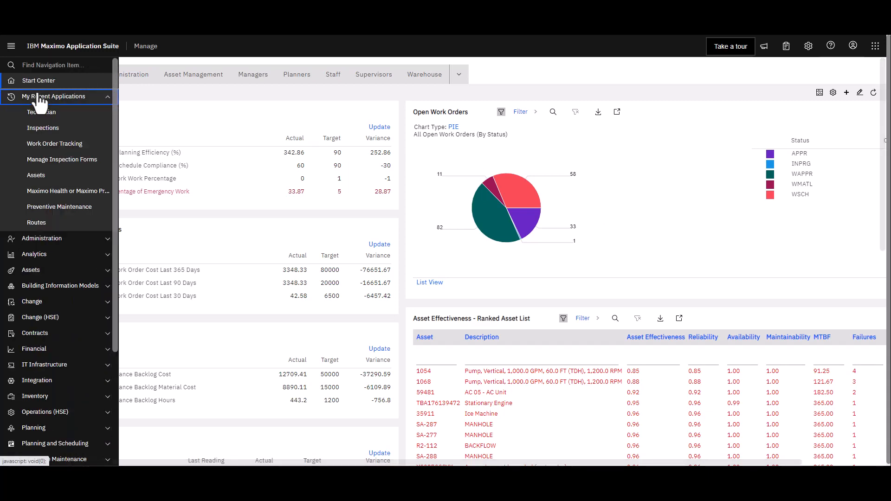
click(40, 112)
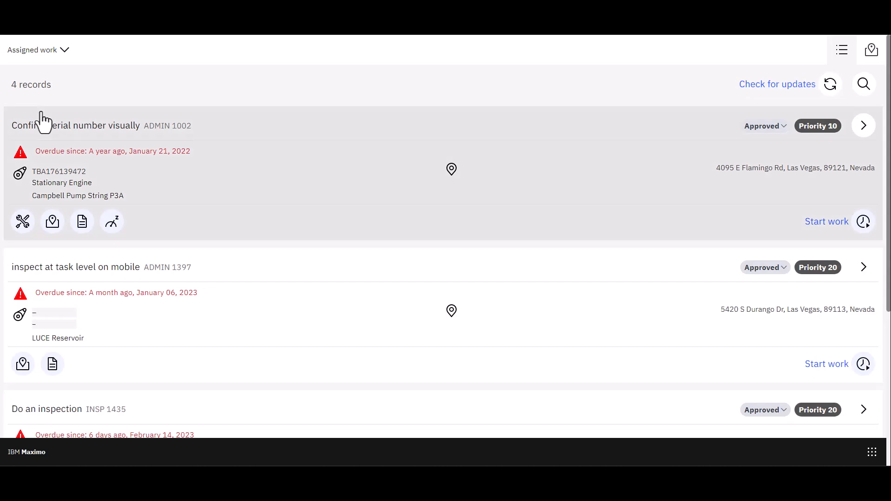
Step: Scroll the assigned work list down to work order 1441 'Do the inspection'
scroll(down, 3)
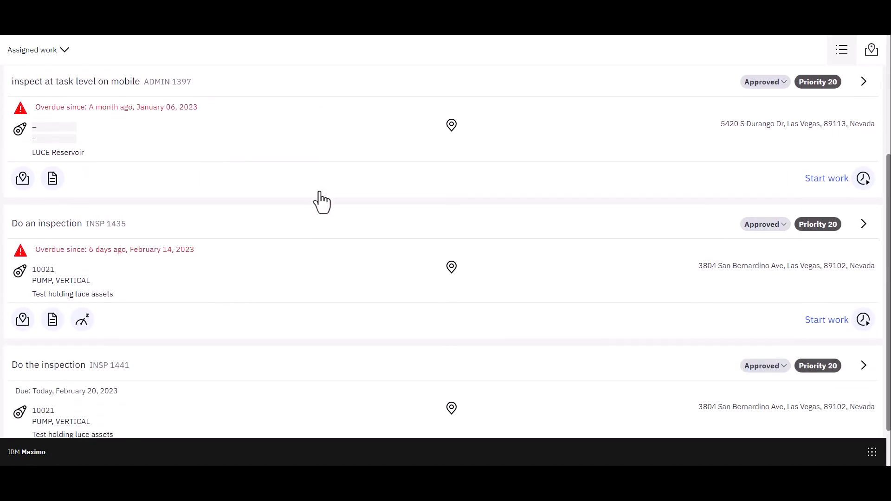
scroll(down, 3)
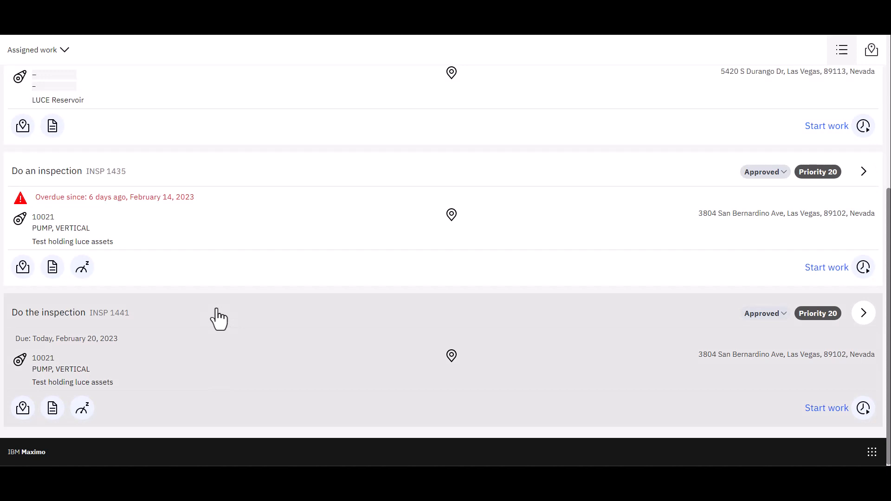
mouse_move(215, 321)
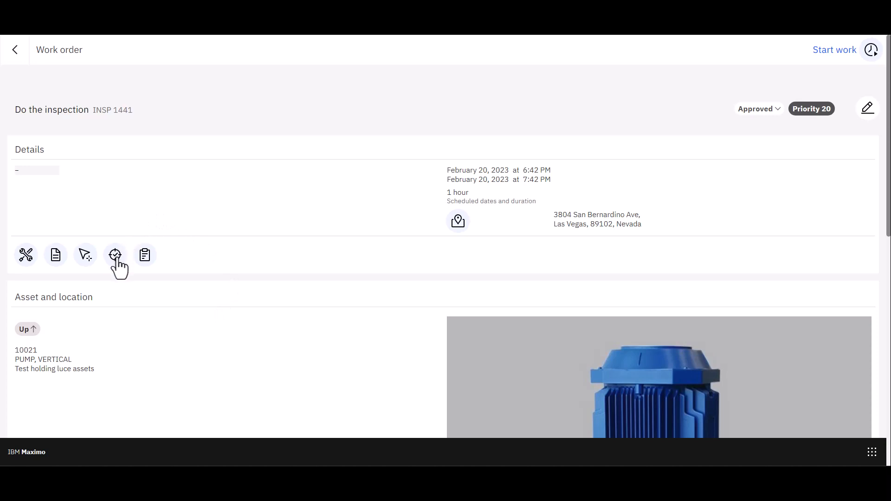
Step: Bring up the Pump Inspection form linked to work order 1441
click(115, 254)
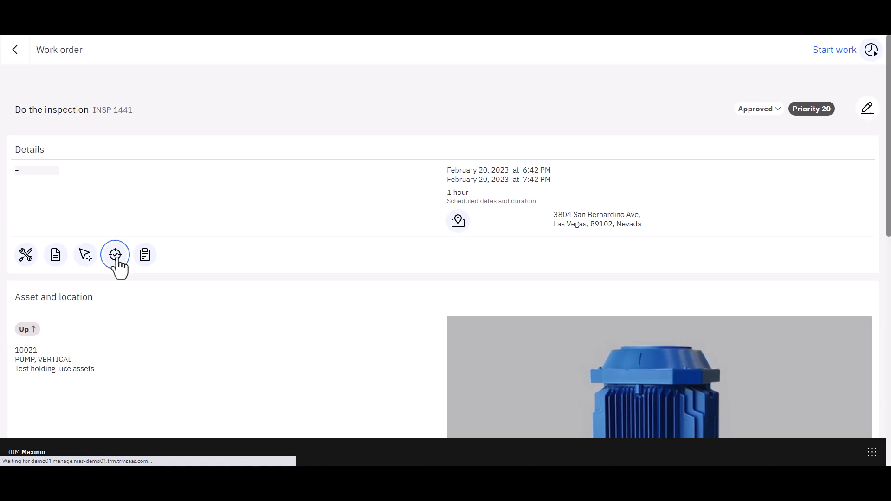
click(115, 254)
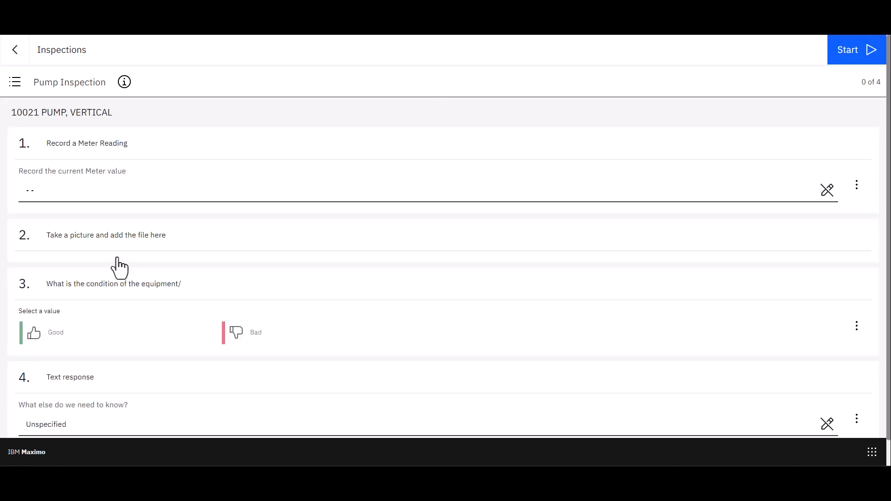
mouse_move(814, 77)
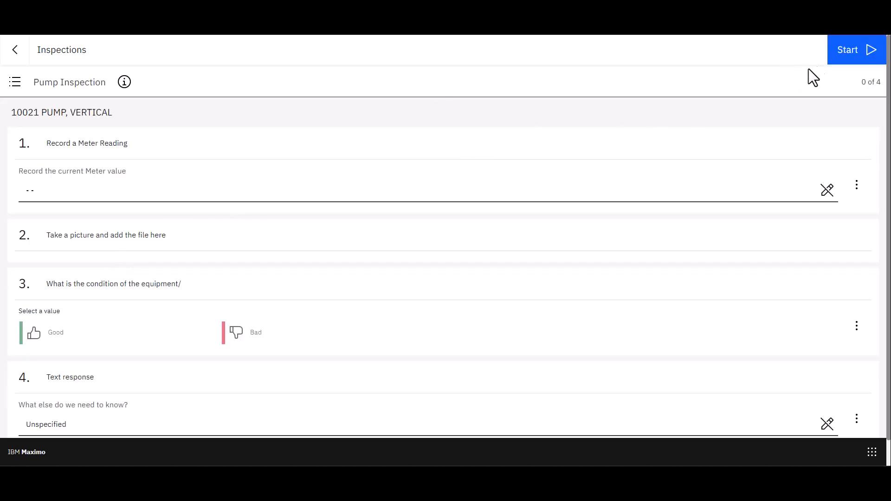
mouse_move(851, 55)
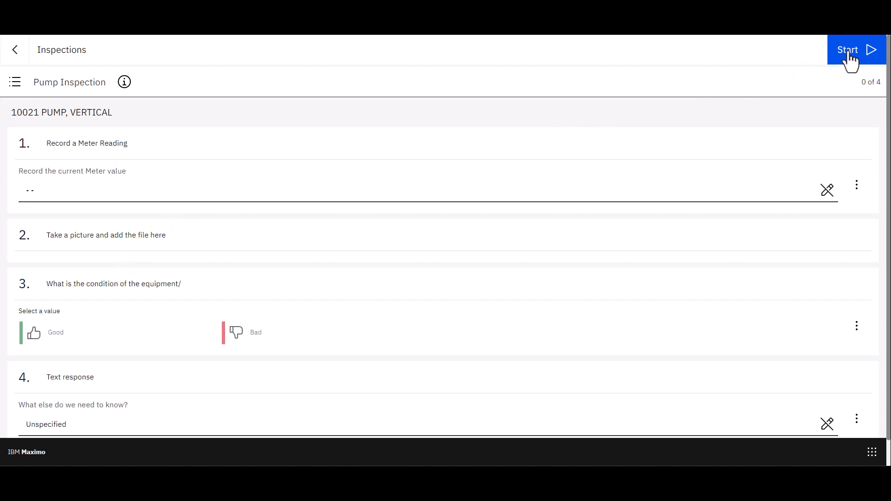
Step: Start the Pump Inspection and enter 250 as the current meter reading
click(847, 50)
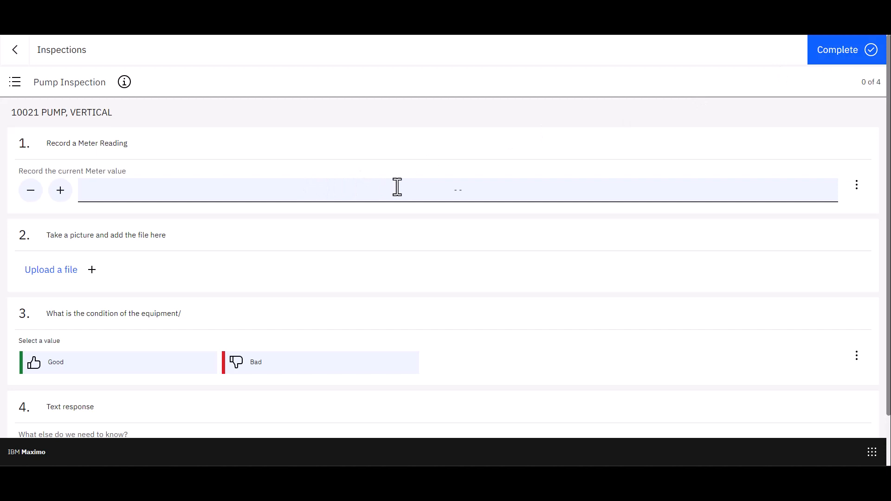
text(2)
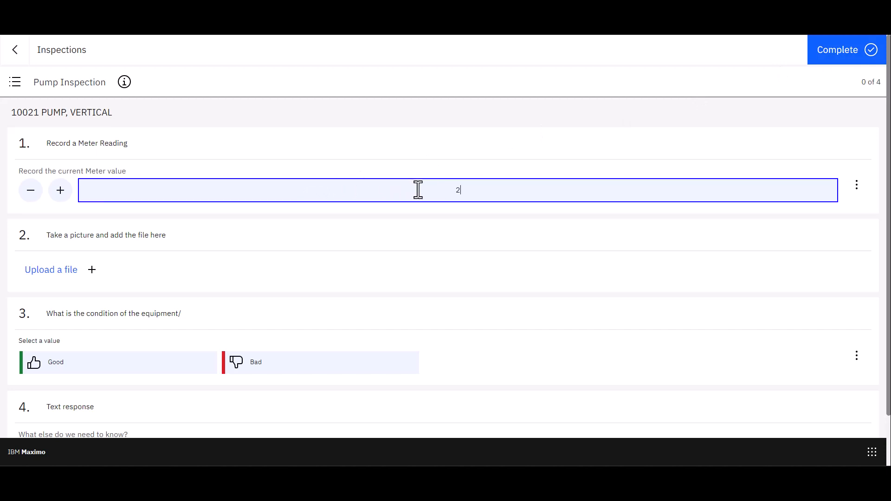
text(50)
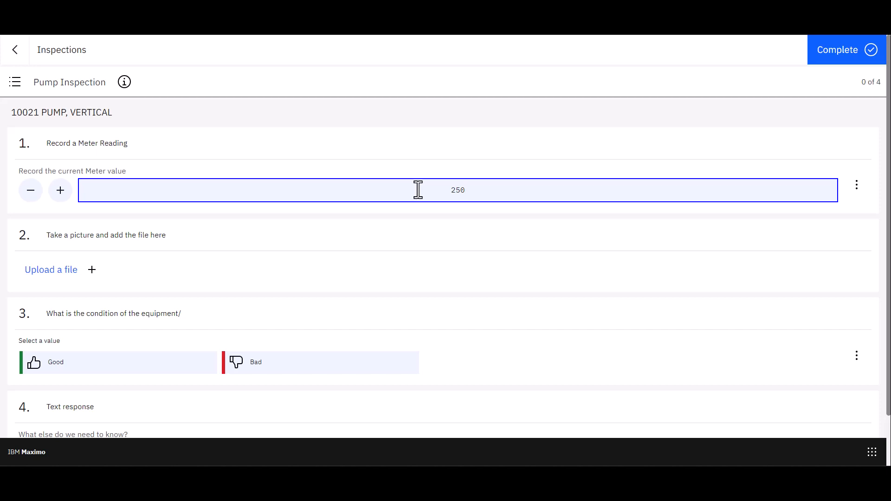
mouse_move(78, 281)
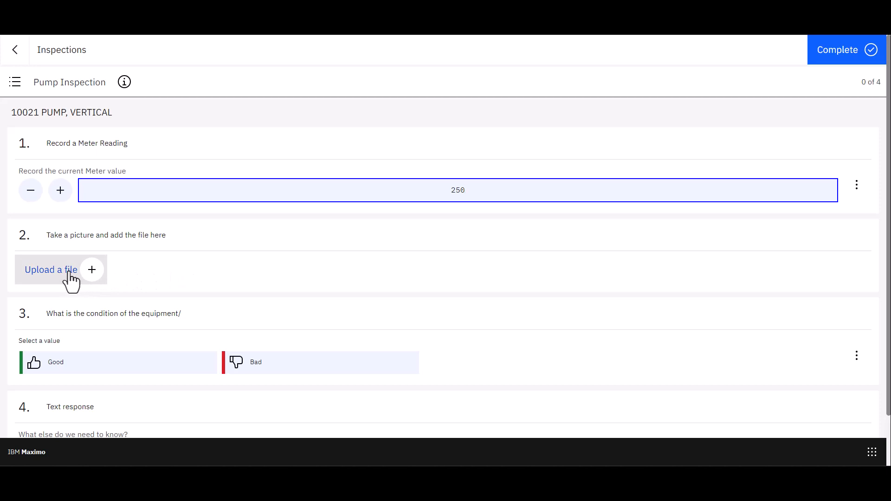
Step: Attach Screenshot 2022-07-21 141932.png as the picture answer for question 2
click(50, 269)
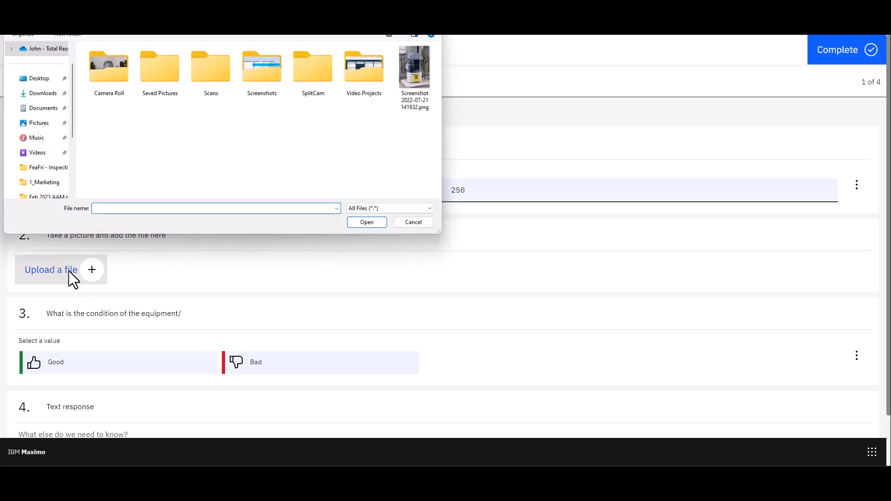
mouse_move(415, 67)
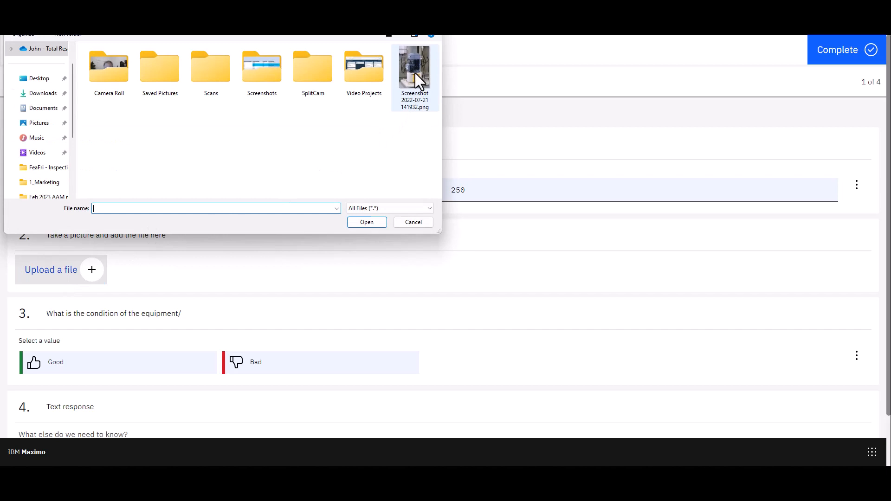
mouse_move(414, 66)
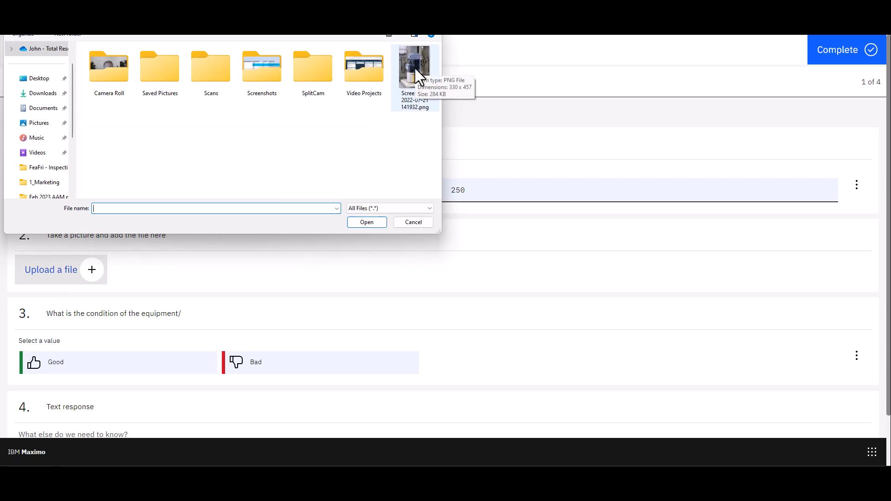
click(414, 64)
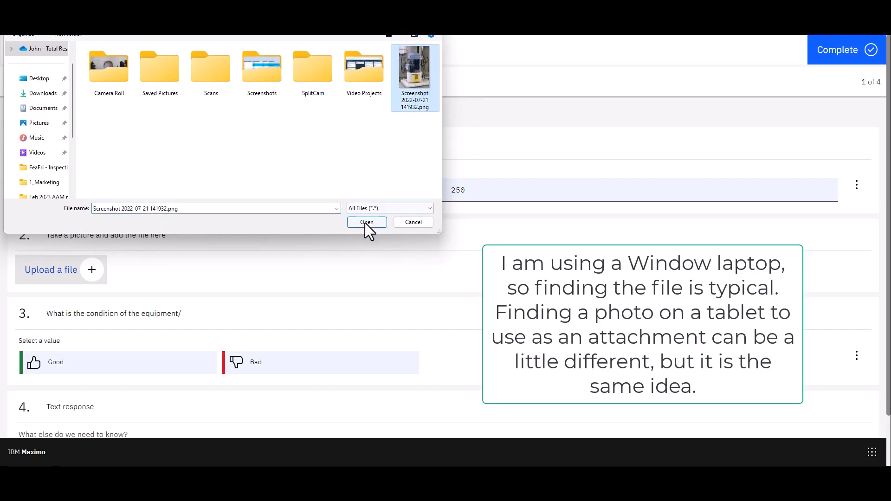
click(367, 222)
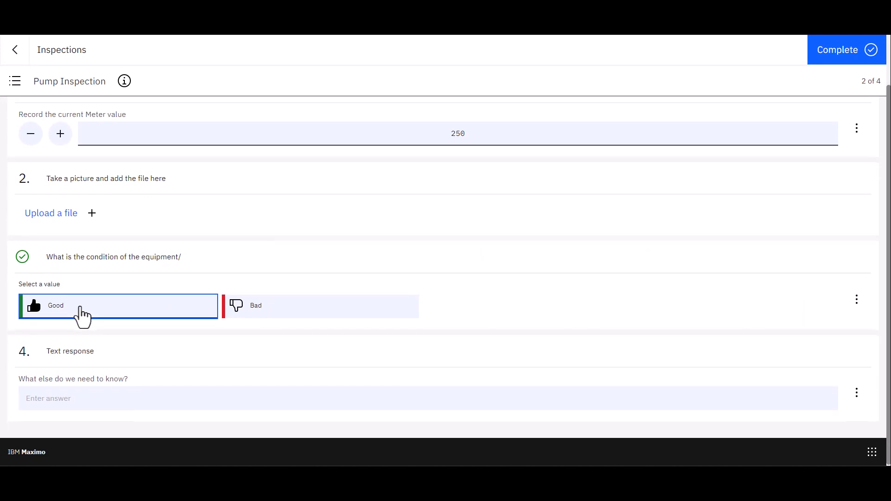
mouse_move(57, 398)
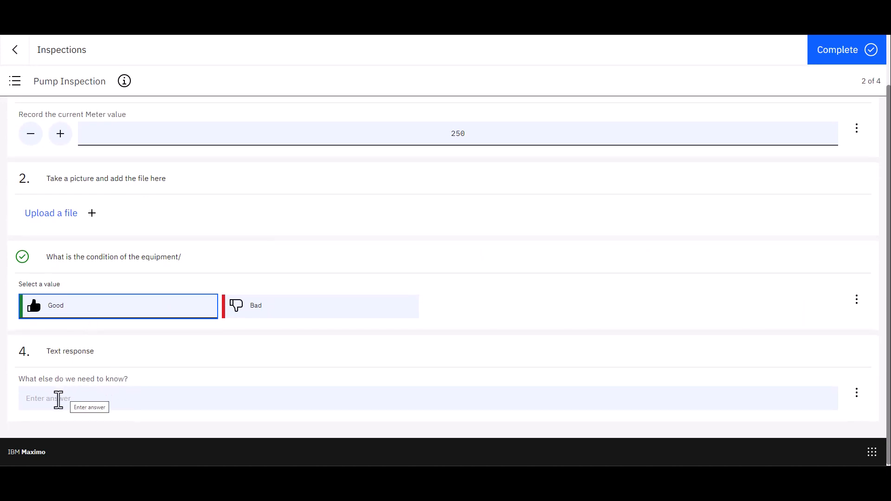
Step: Enter 'All looks good!' as the text response for the equipment condition
text(A)
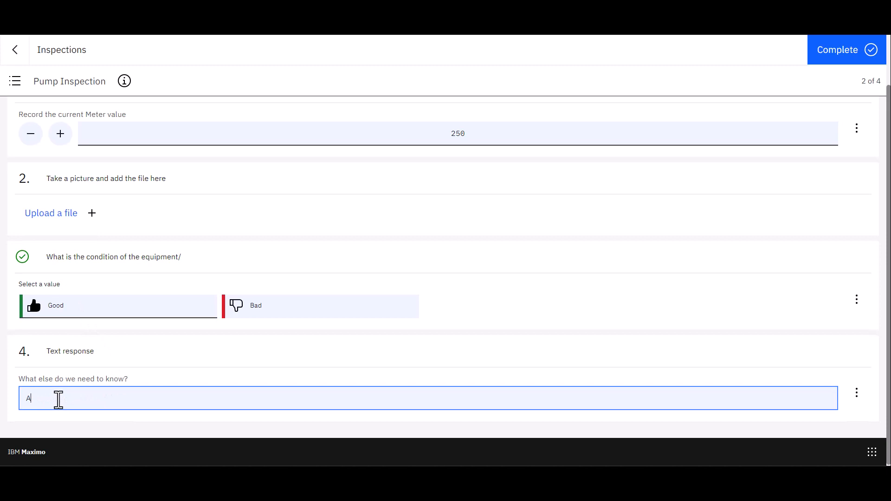
text(ll looks good)
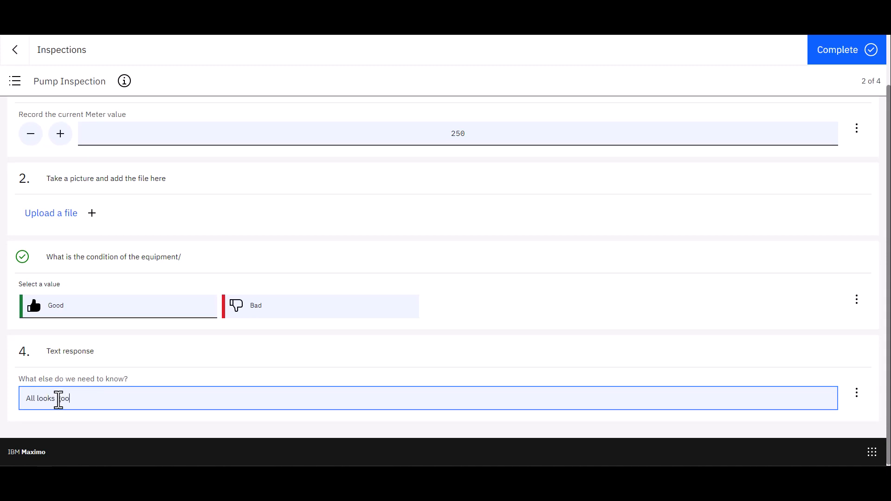
text(!)
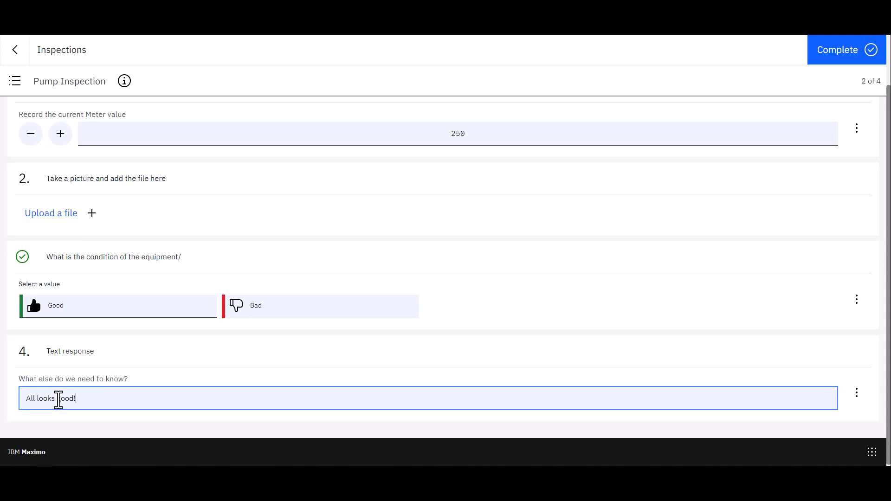
mouse_move(229, 355)
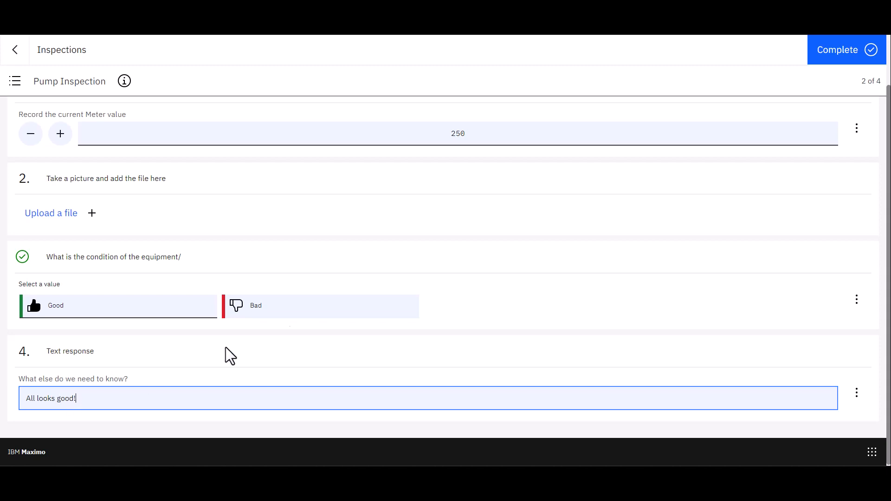
mouse_move(836, 59)
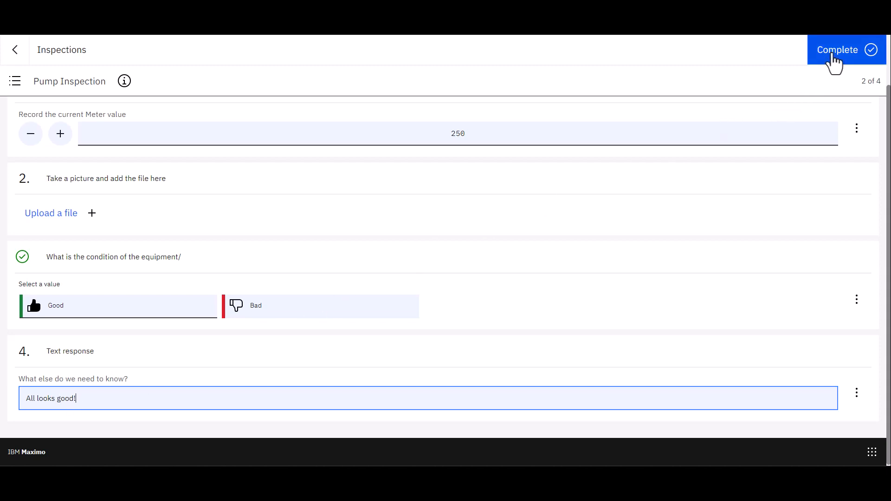
Step: Complete the Pump Inspection and close its summary, returning to the dashboard
click(846, 50)
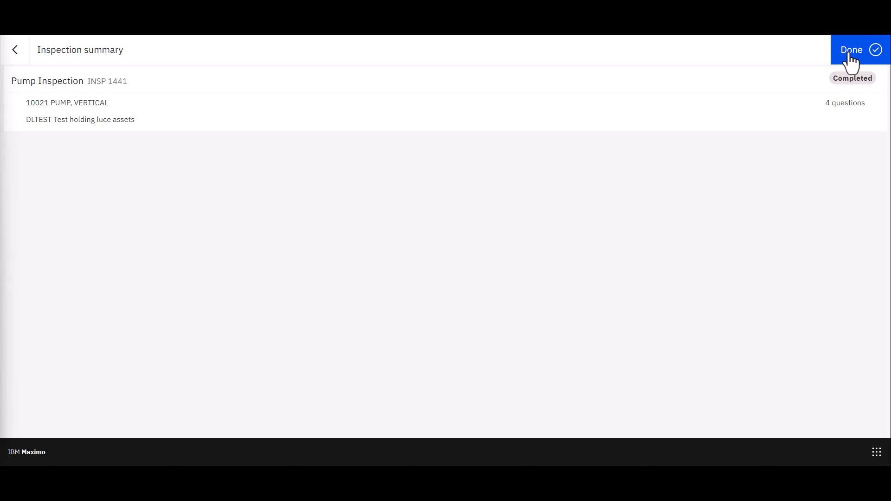
click(860, 49)
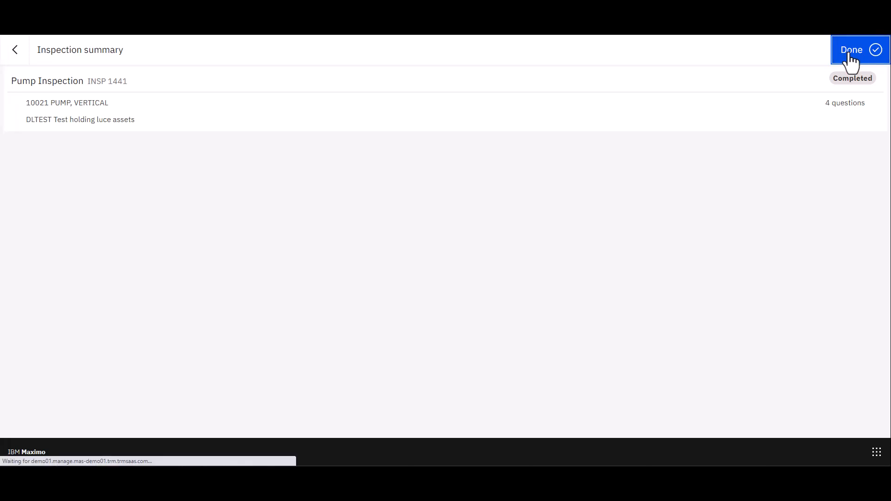
click(851, 49)
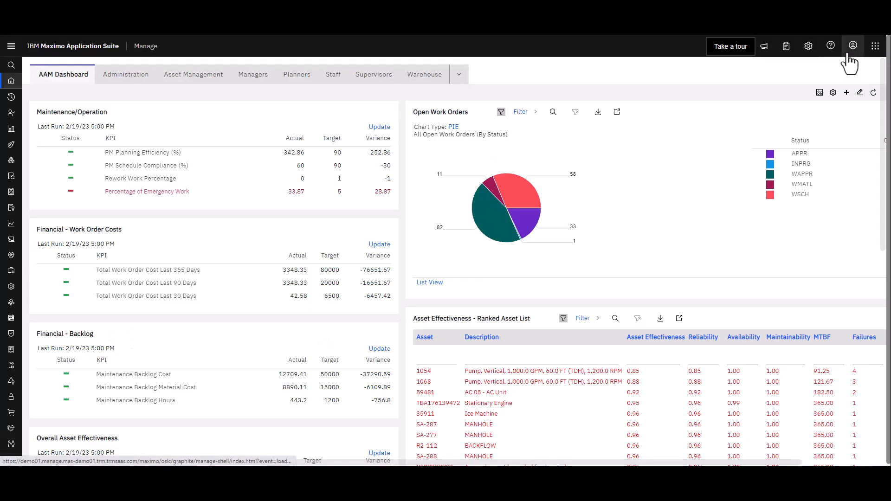
mouse_move(68, 102)
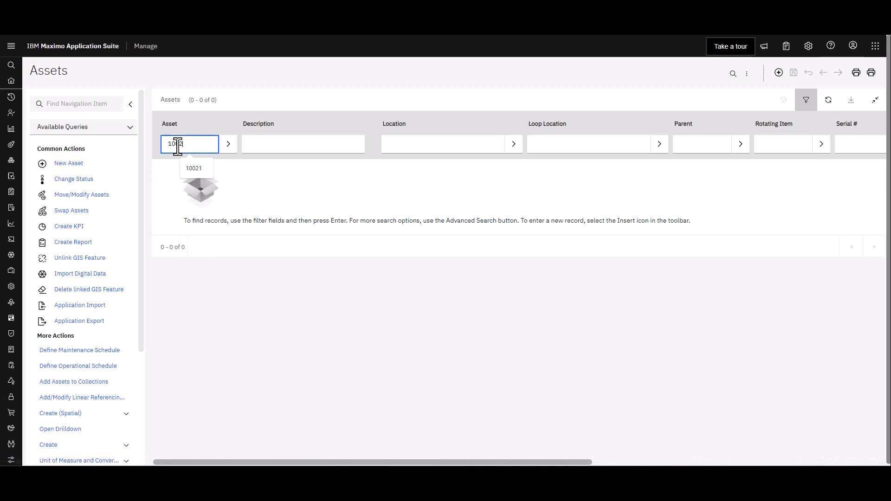
Step: Filter the Assets list to 10021 and open the vertical pump record
click(303, 144)
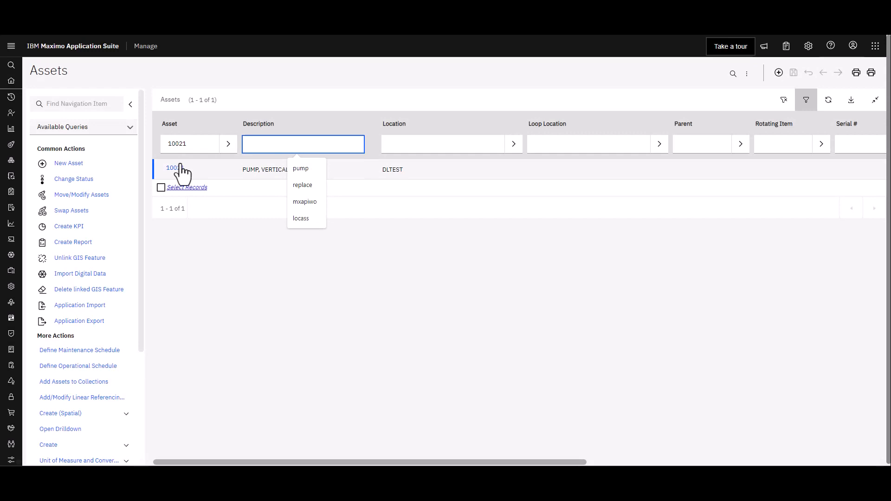
click(173, 168)
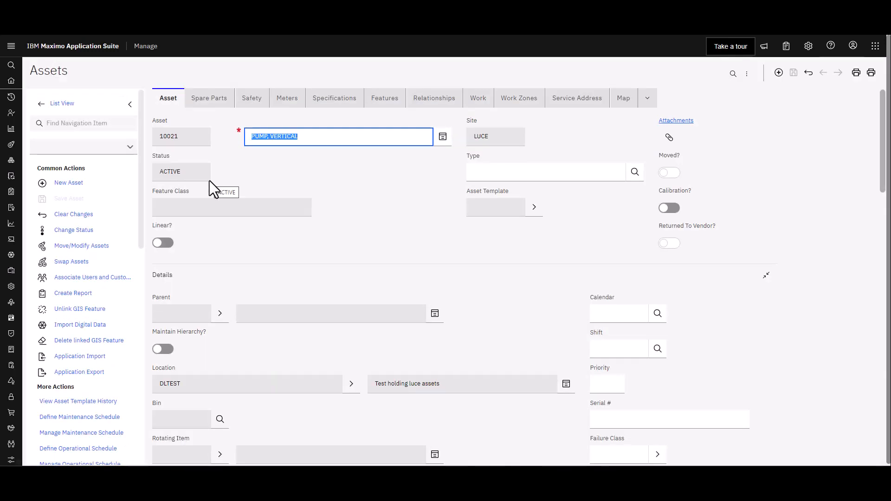
mouse_move(478, 98)
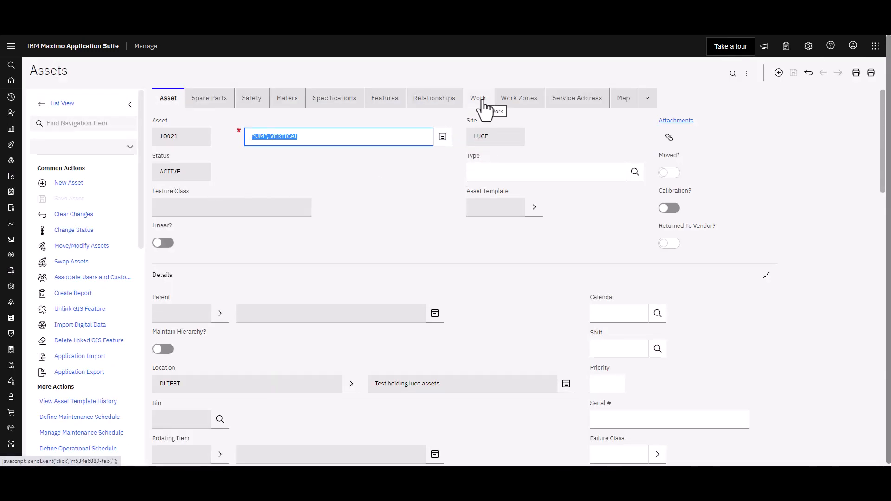
Step: Show the Work tab listing open work orders 1435 and 1441 for asset 10021
click(479, 97)
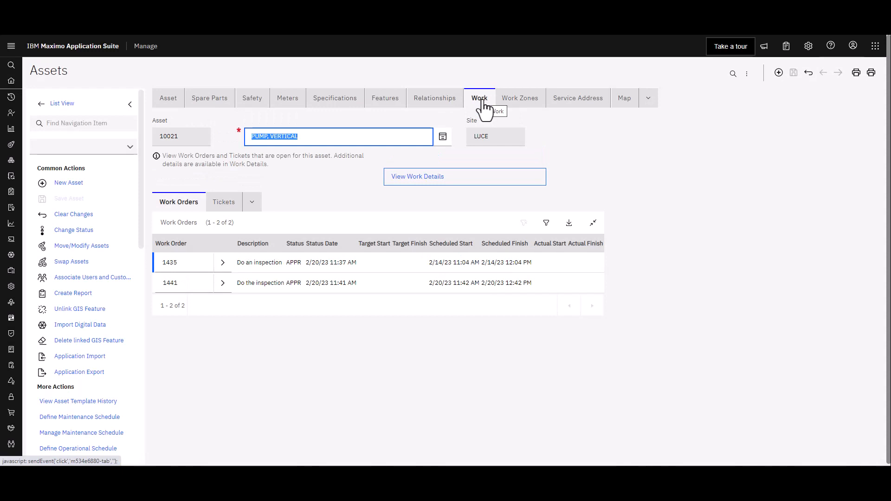
mouse_move(259, 230)
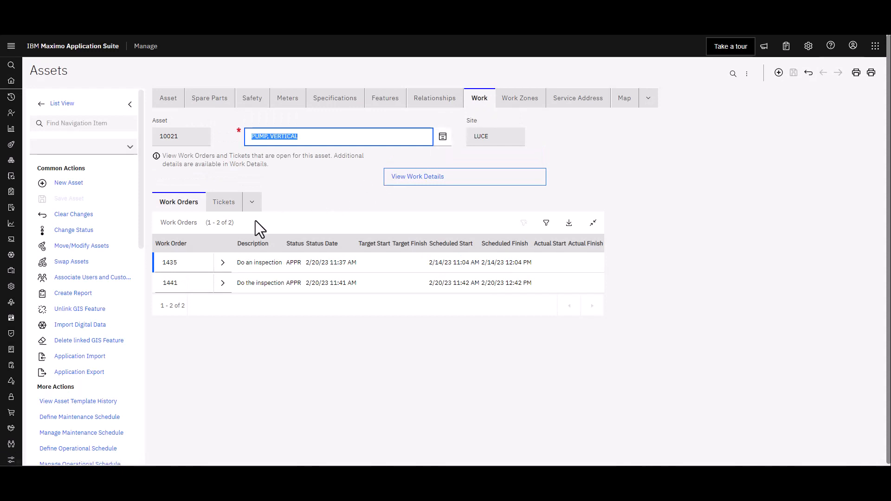
mouse_move(204, 283)
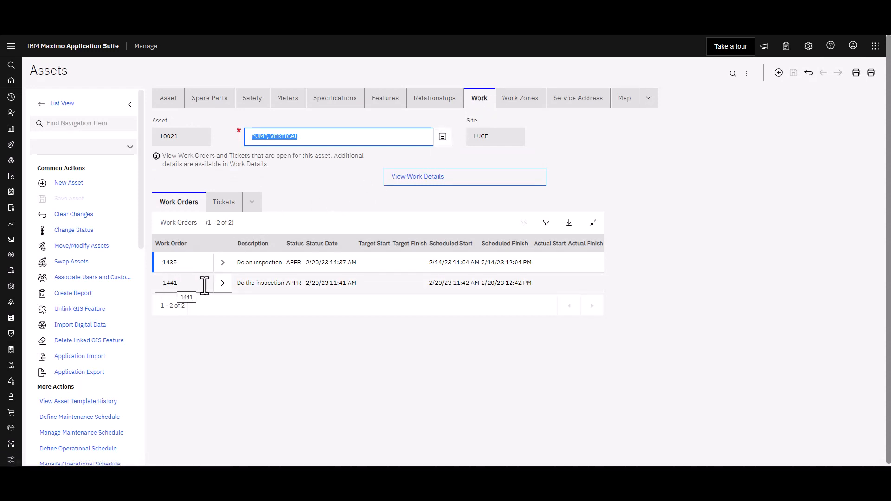
mouse_move(189, 282)
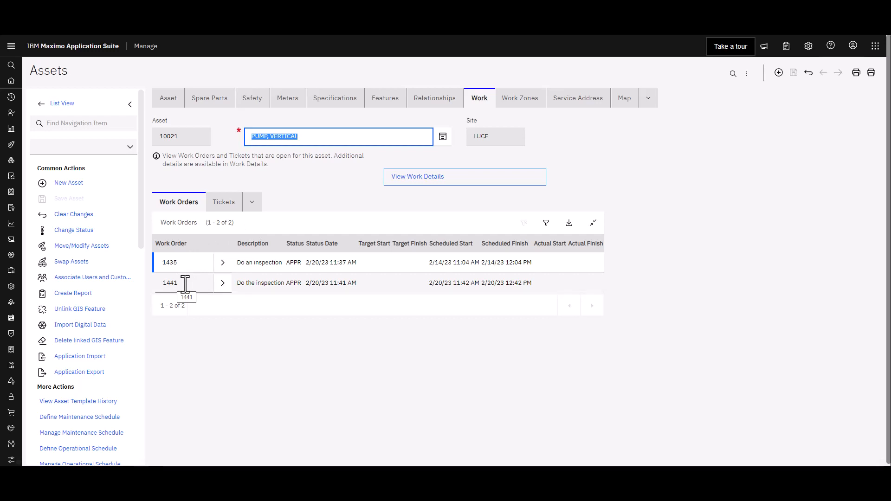
mouse_move(414, 191)
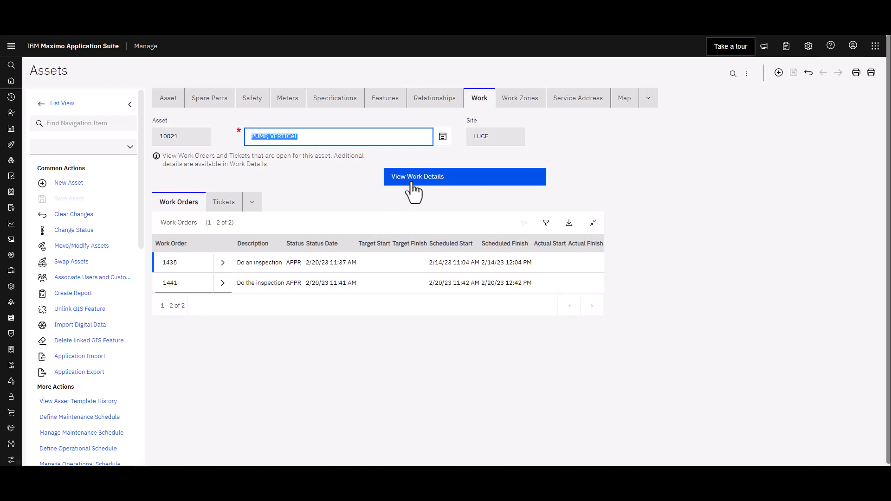
click(464, 176)
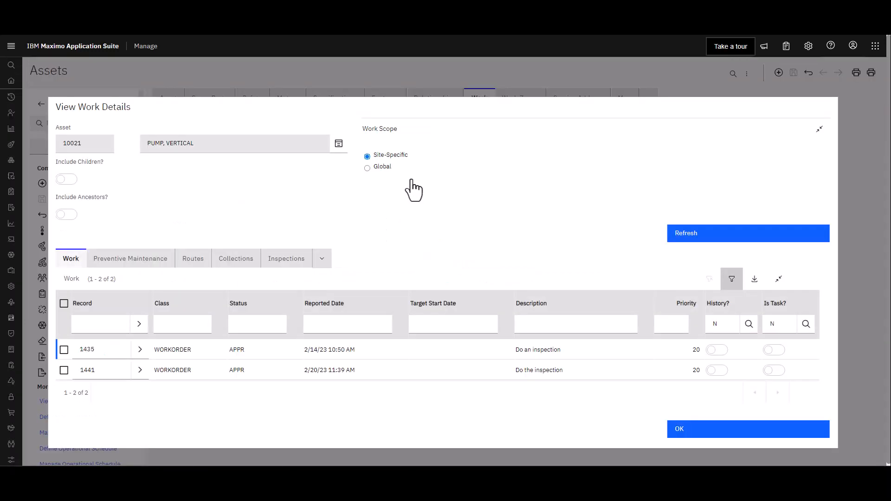
mouse_move(390, 221)
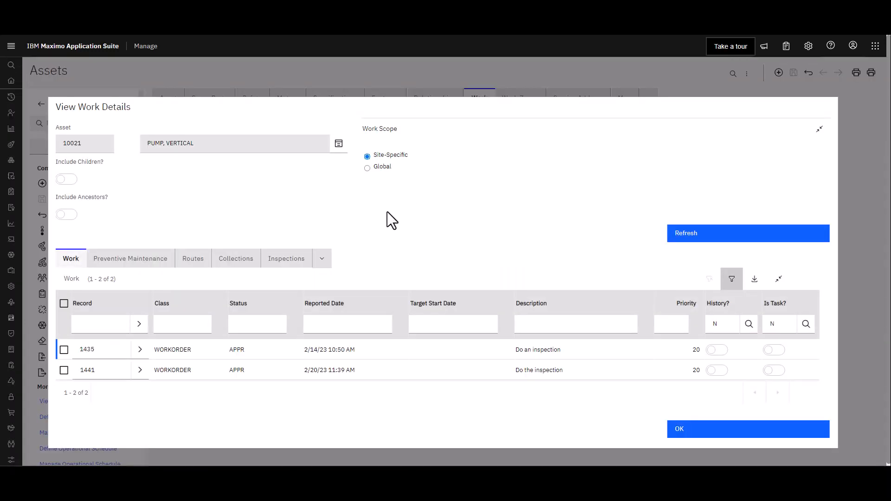
mouse_move(286, 259)
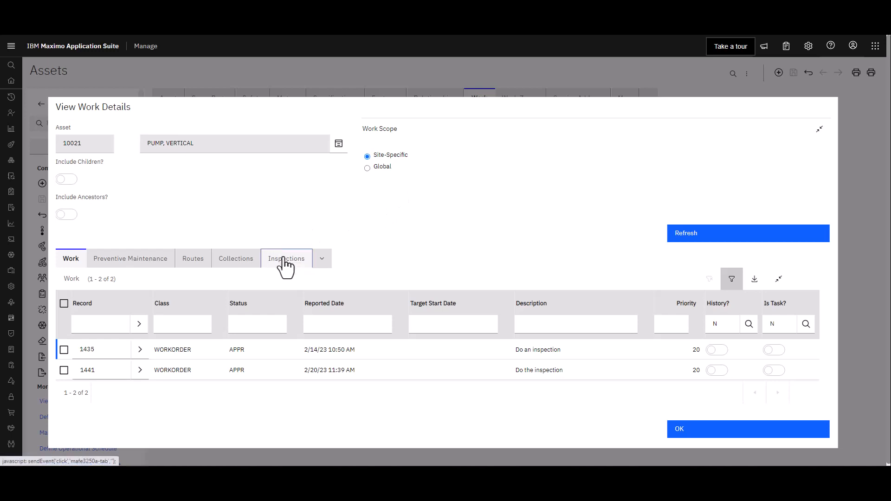
click(286, 258)
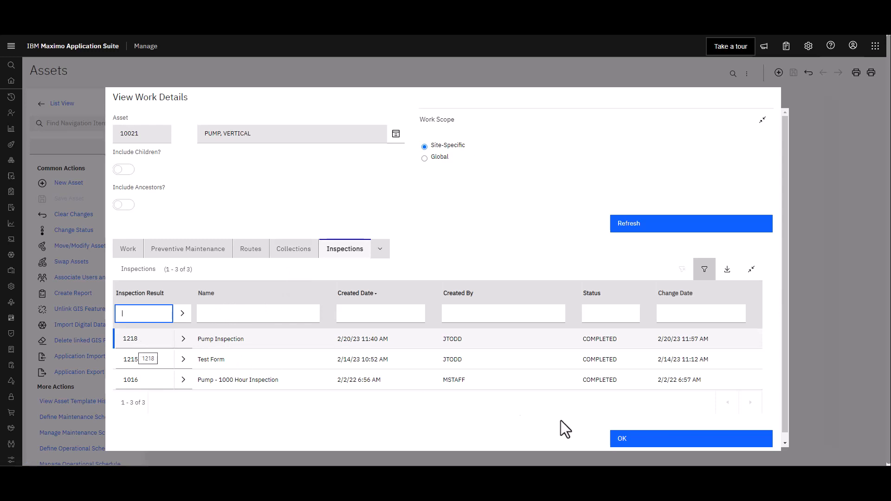
click(690, 438)
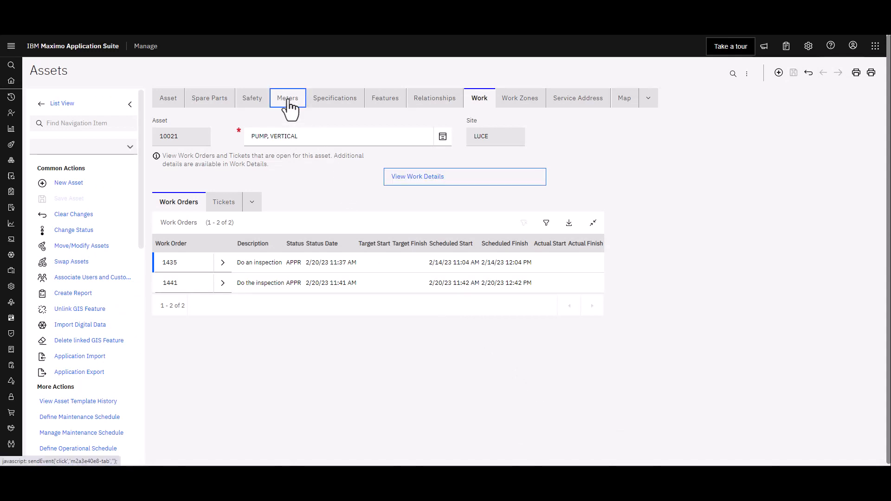
Step: View the RUNHOURS meter details for asset 10021, last reading 250
click(288, 97)
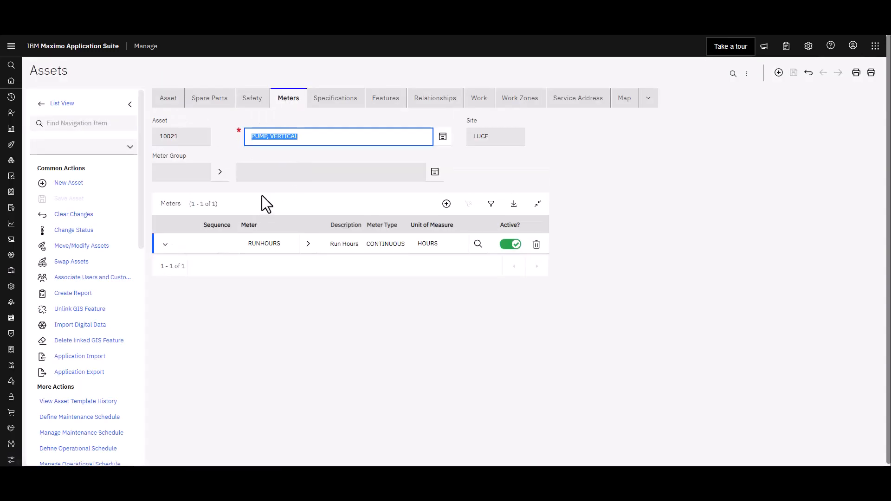
click(165, 244)
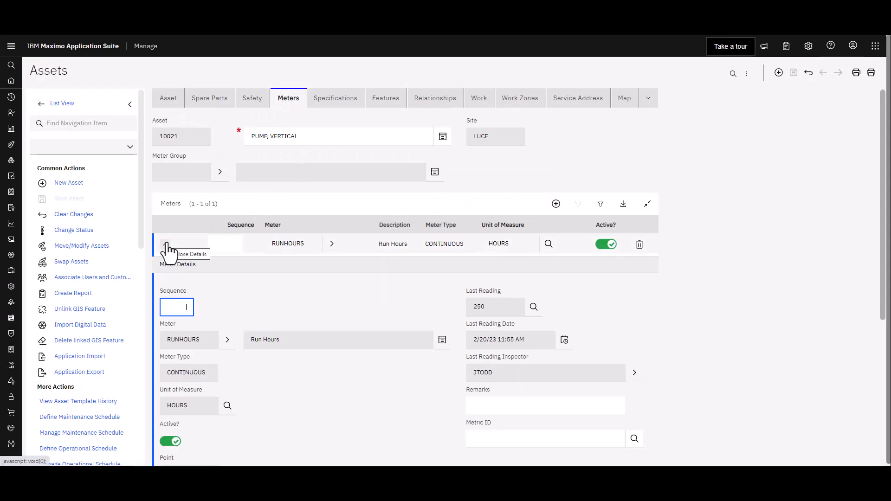
mouse_move(459, 353)
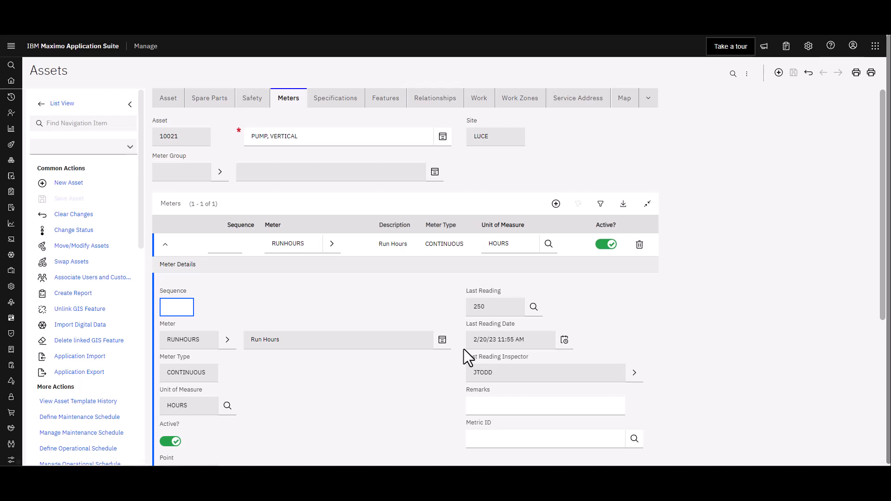
click(177, 307)
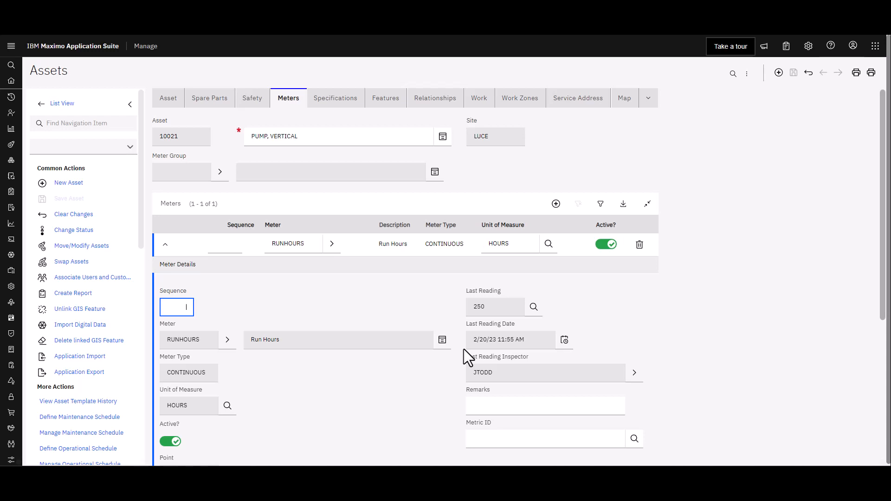
mouse_move(464, 355)
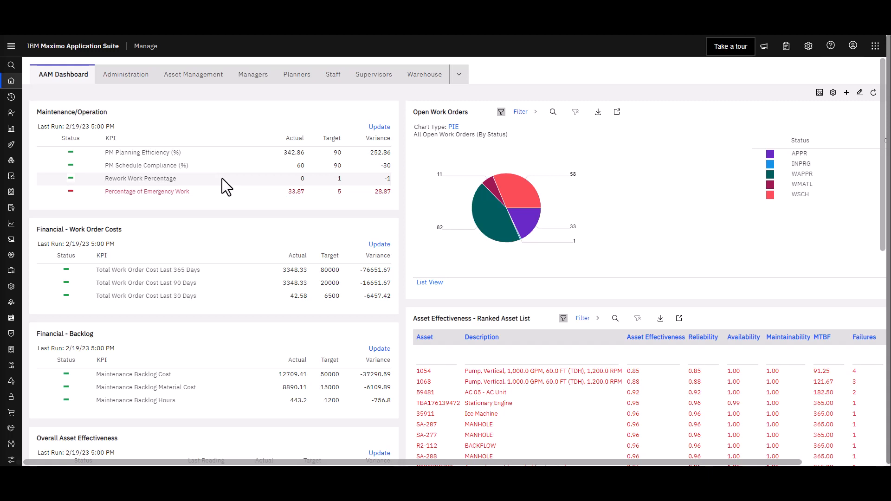
mouse_move(187, 179)
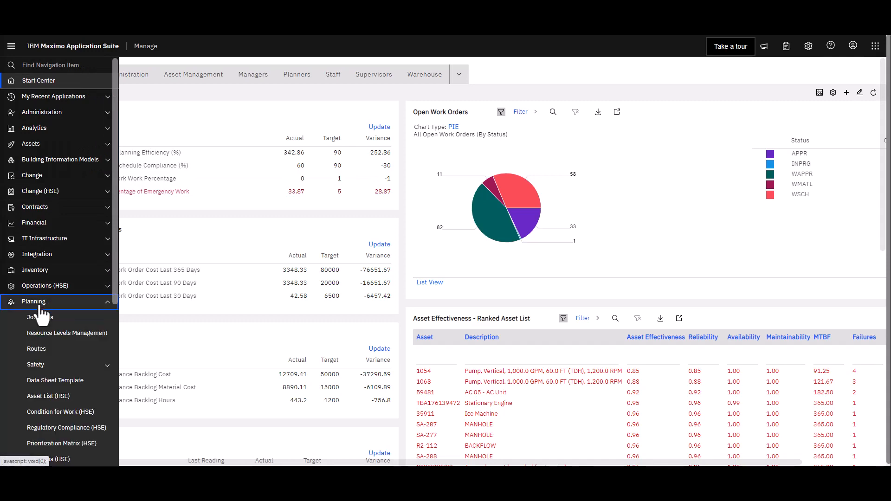
Step: In Job Plans, filter for 1031 and open the draft Inspection Job Plan
click(40, 317)
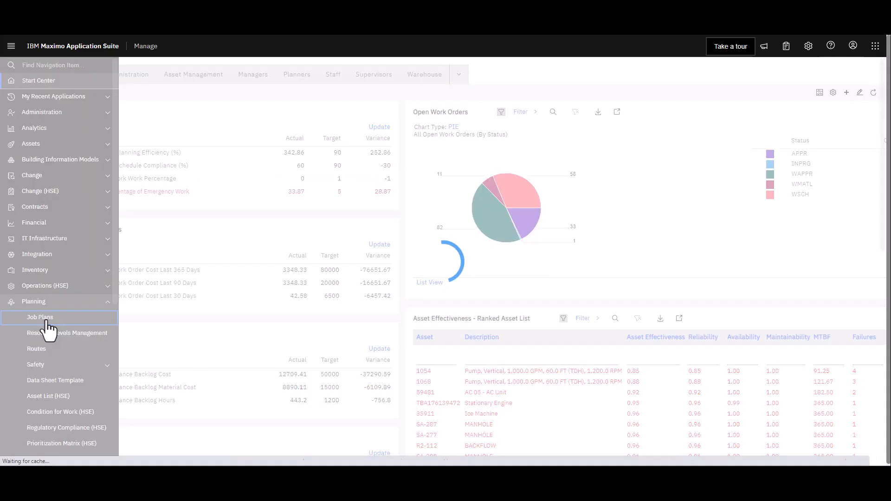
click(40, 317)
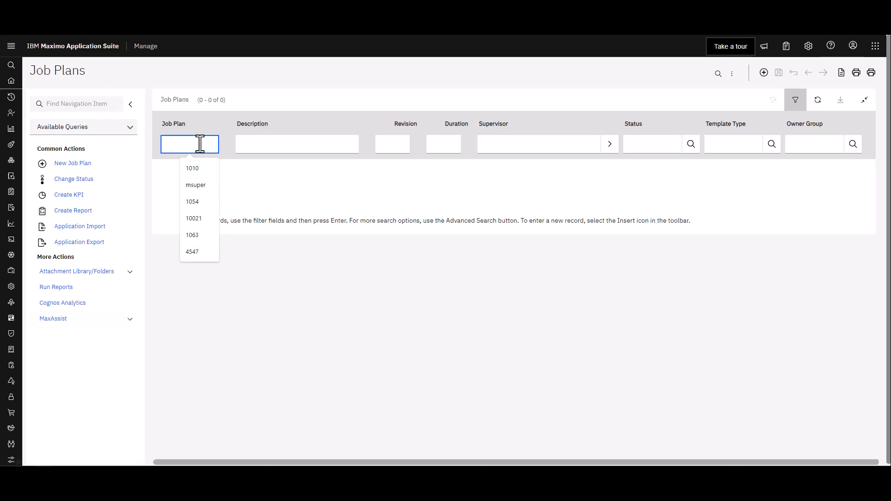
text(1031)
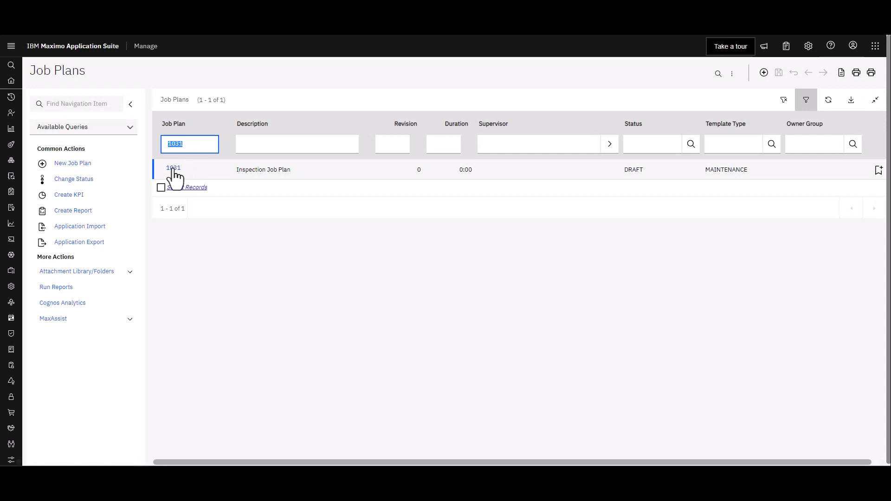
click(173, 169)
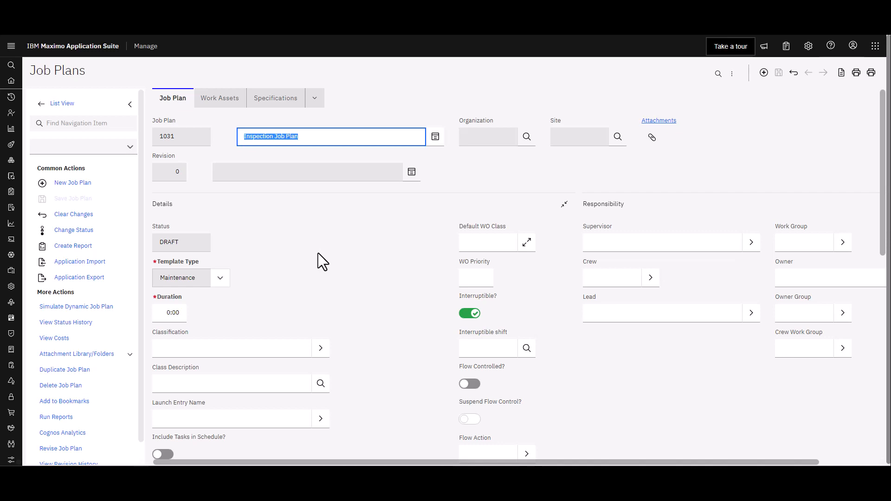
Step: Describe job plan task 10 as 'Do the inspection'
scroll(down, 3)
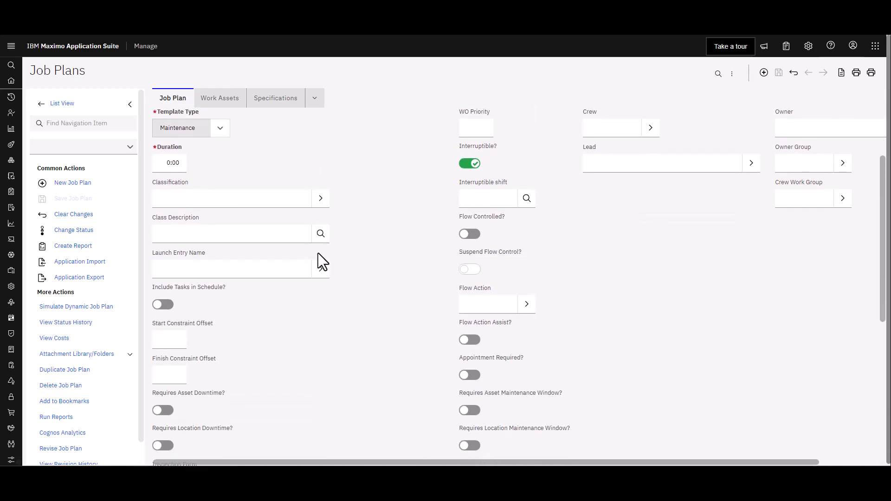
scroll(down, 3)
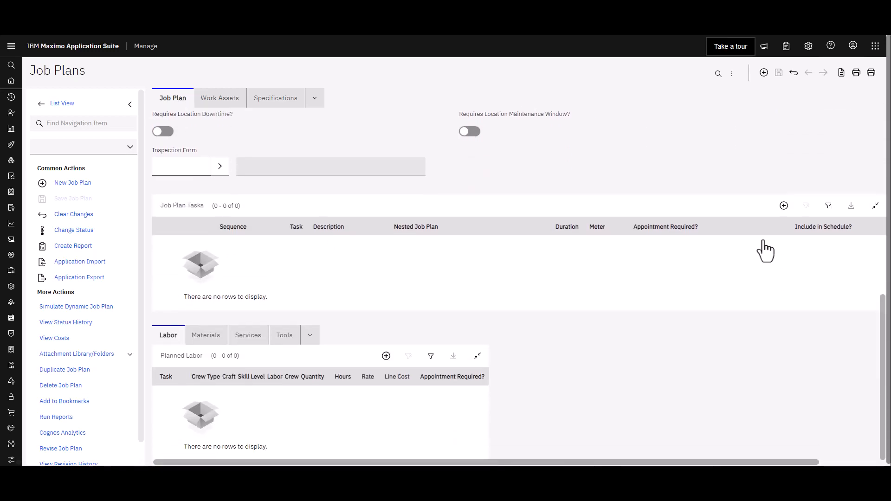
click(783, 206)
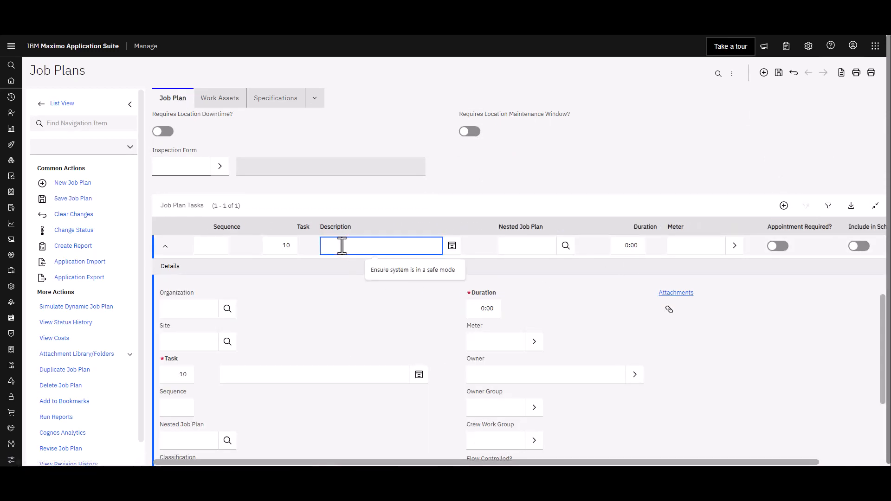
text(Do the inspection)
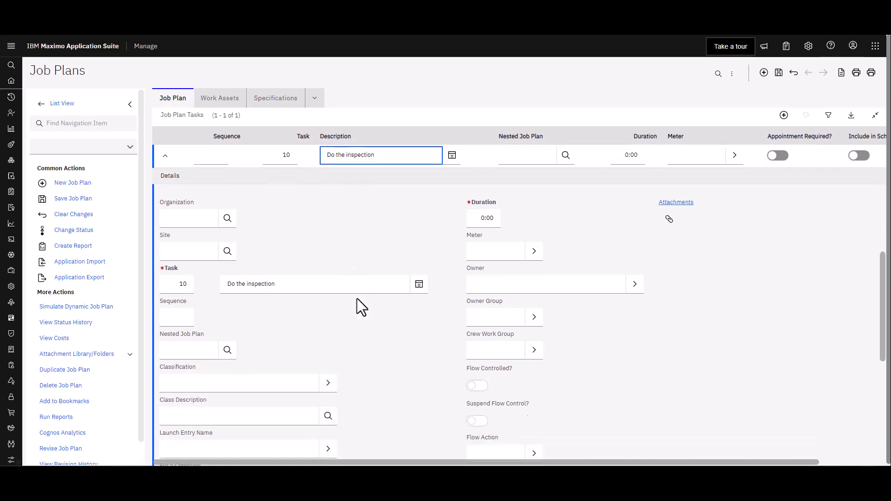
Step: List the available inspection forms from the task's Inspection Form lookup
scroll(down, 3)
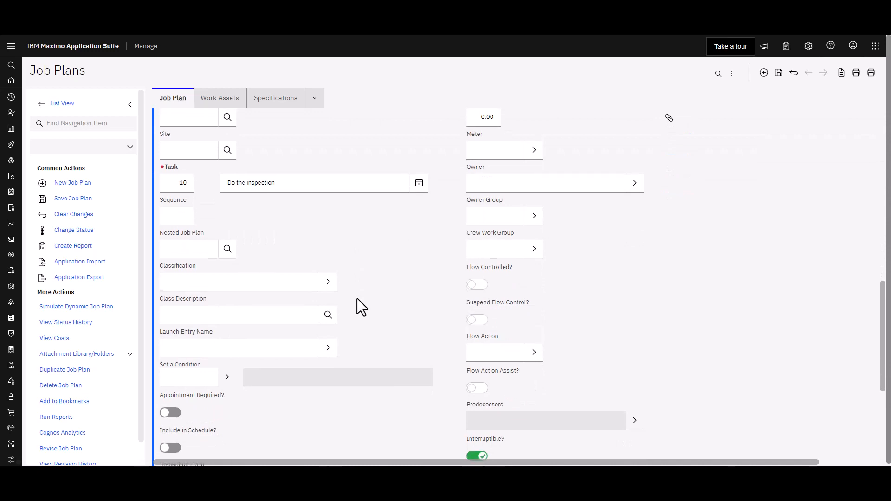
scroll(down, 3)
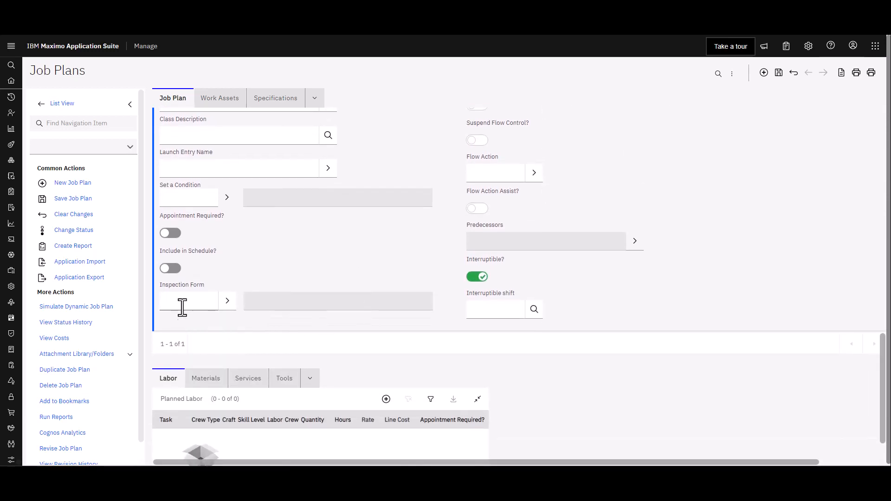
click(226, 300)
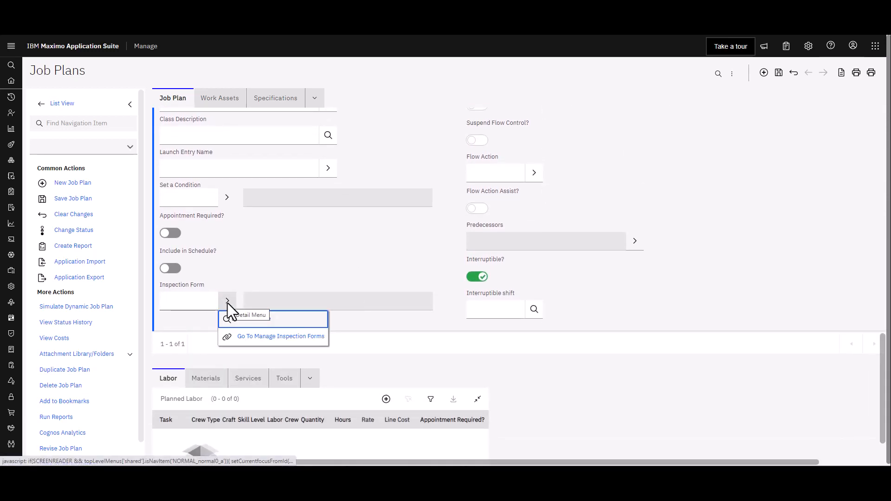
click(226, 301)
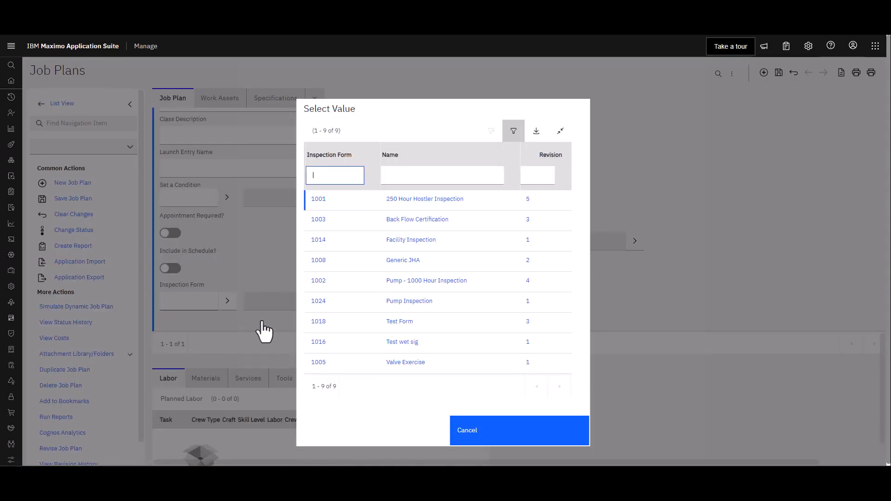
mouse_move(339, 311)
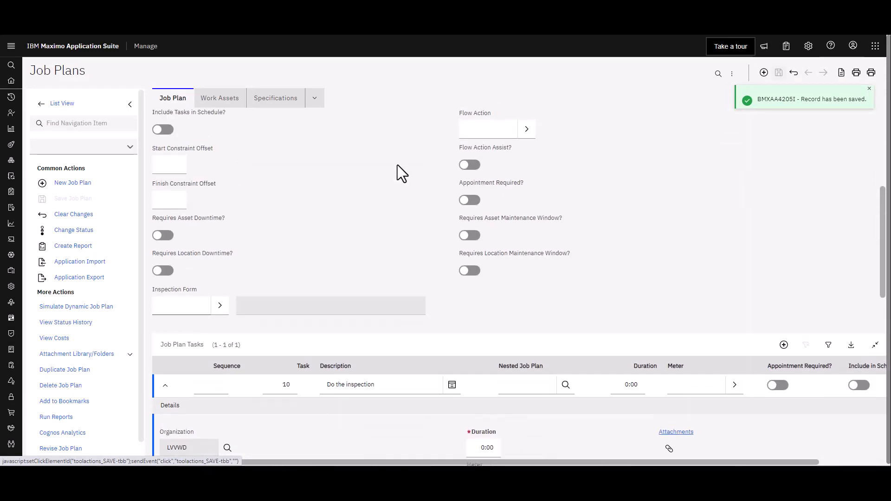
Step: Change job plan 1031's status to Active and return to the Start Center
click(73, 229)
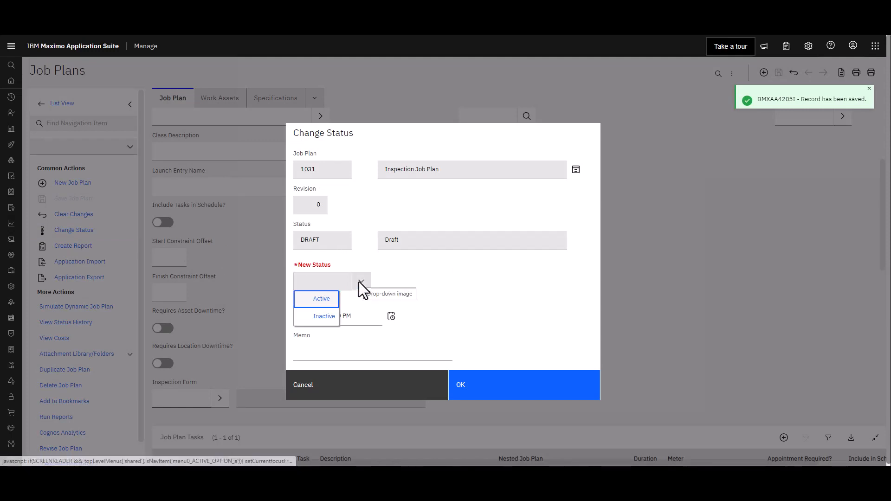
click(320, 298)
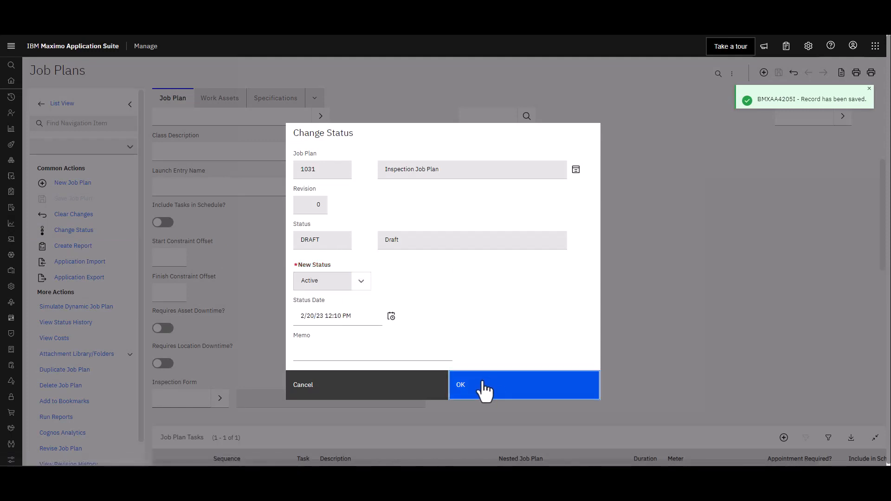
click(483, 384)
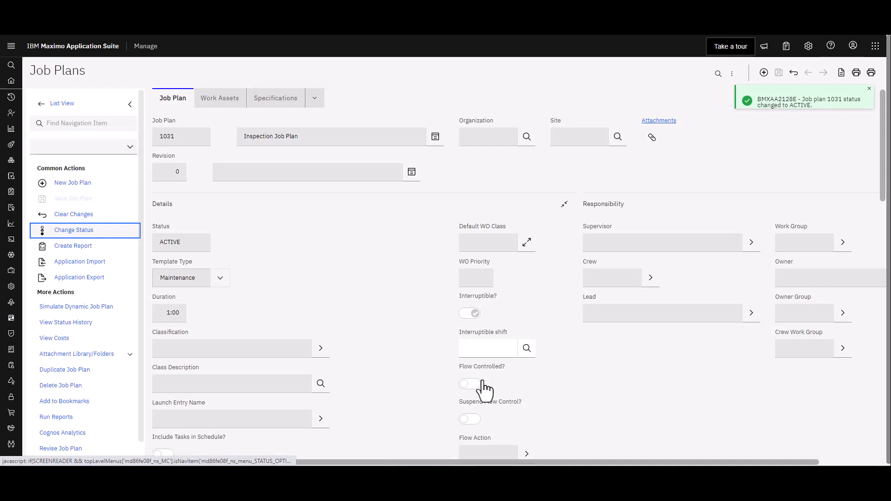
mouse_move(366, 283)
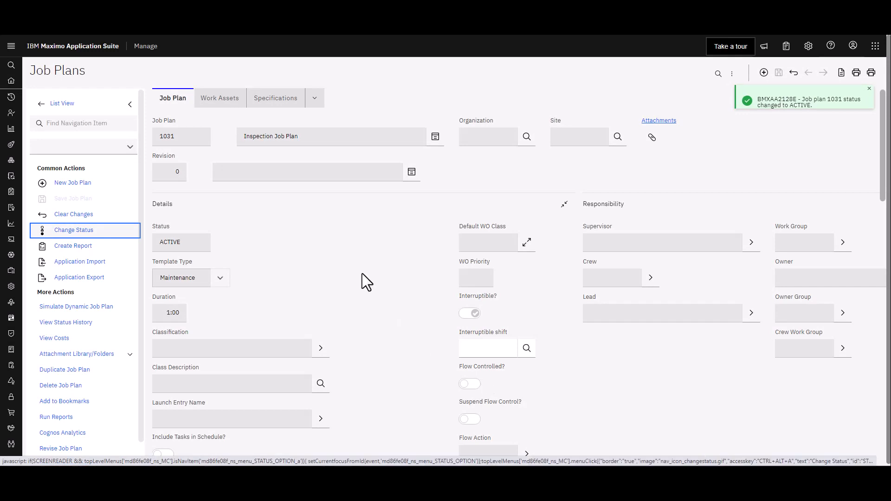
click(868, 89)
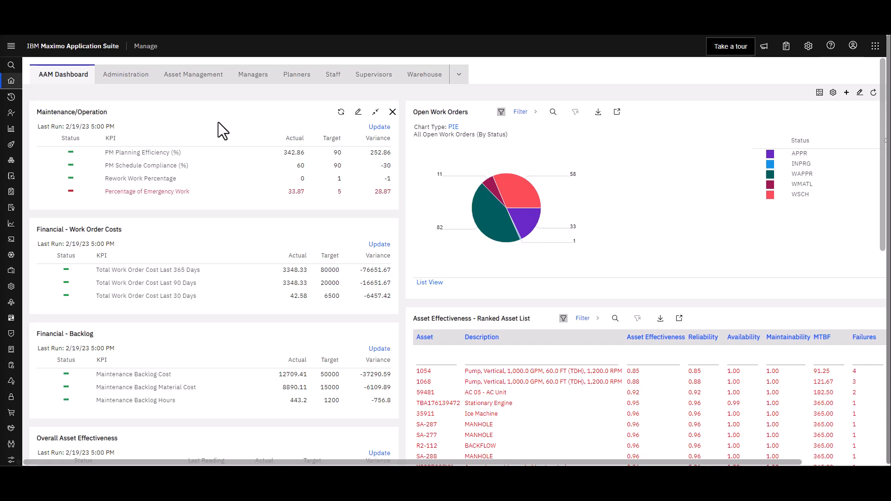
Step: Go to the Routes application under Planning
click(10, 46)
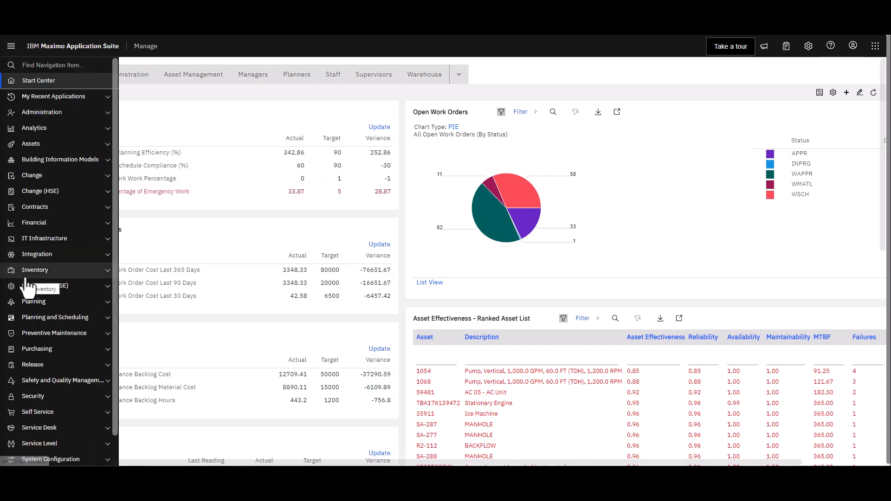
click(33, 302)
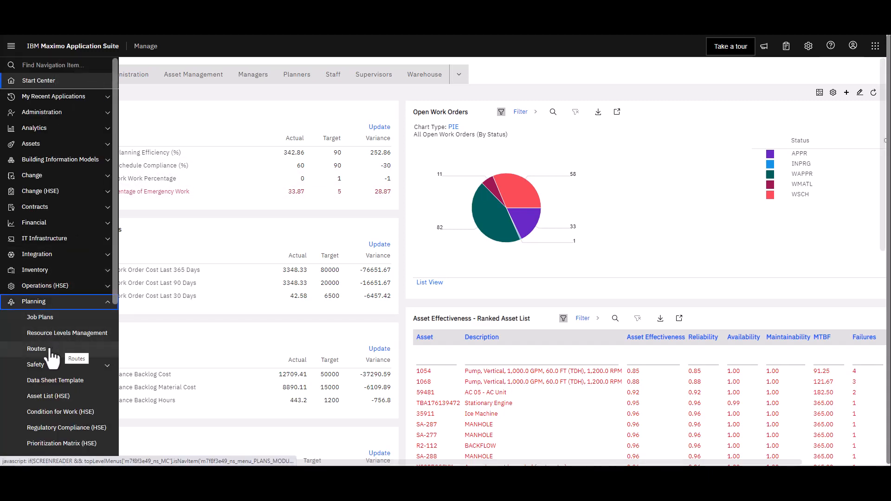
click(36, 348)
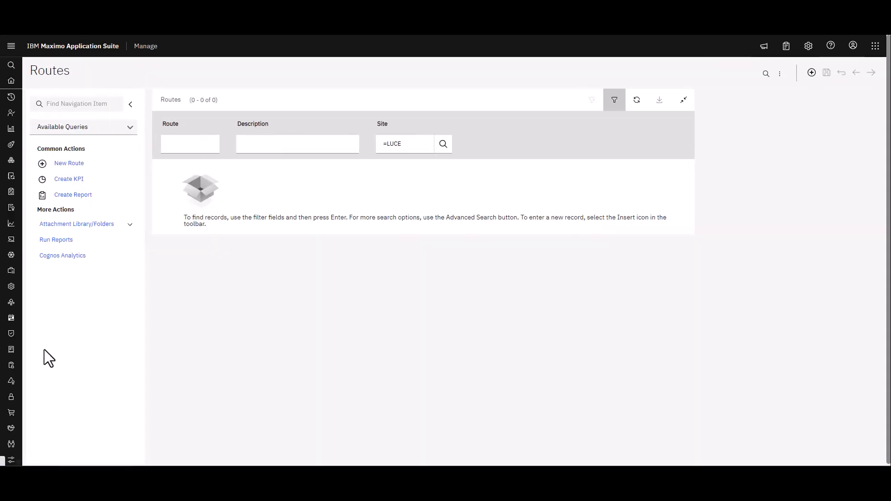
Step: Filter routes for 1031 and open 'A route for an inspection'
click(190, 143)
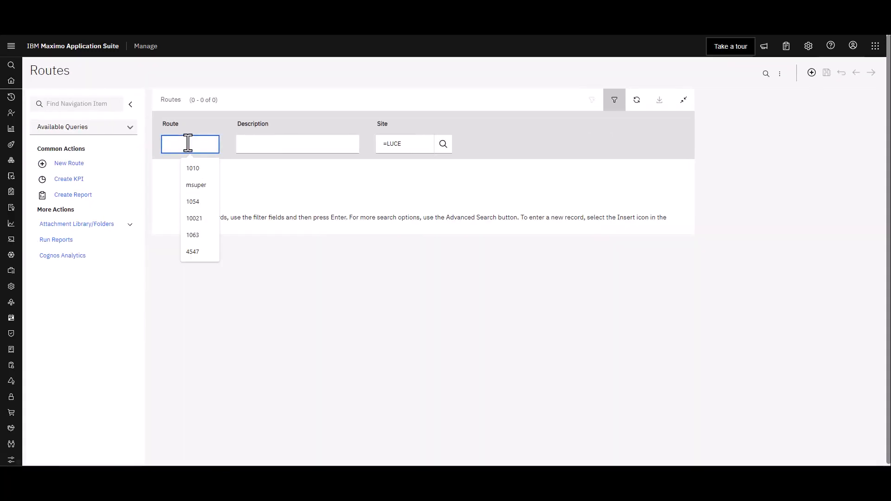
text(1031)
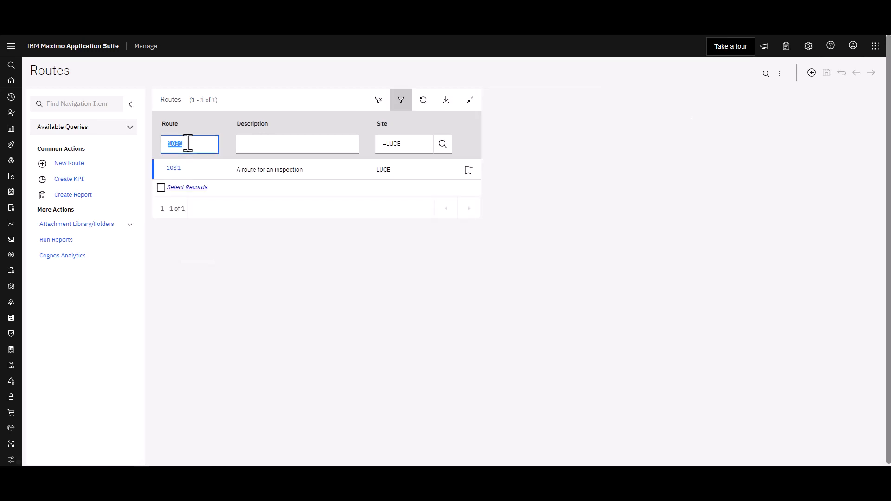
click(173, 169)
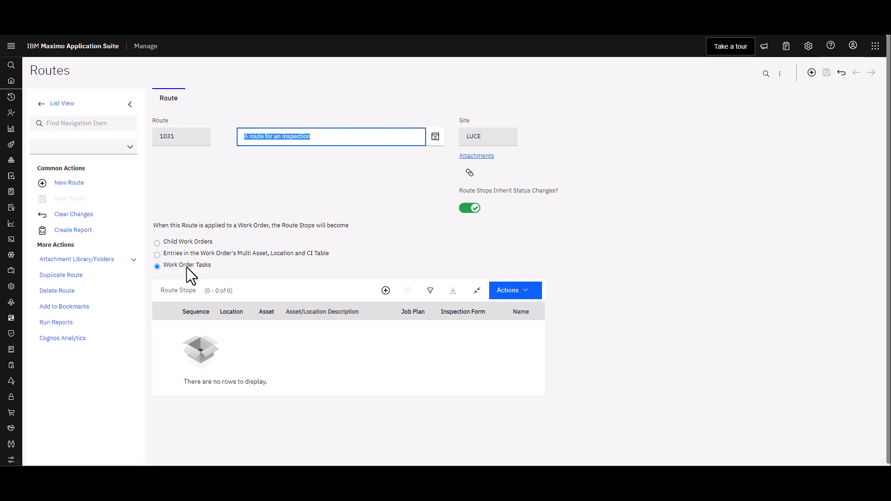
mouse_move(386, 290)
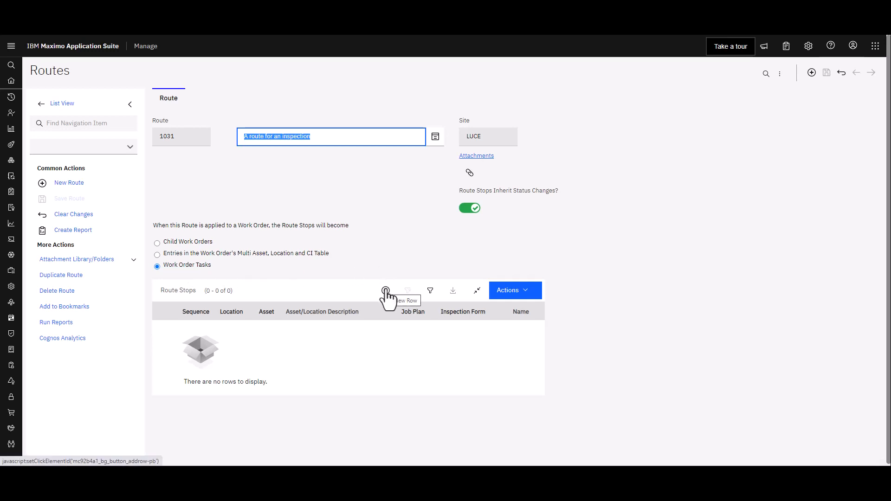
Step: Add a route stop for asset 10021 with inspection form 1024 (Pump Inspection)
click(386, 291)
text(10021)
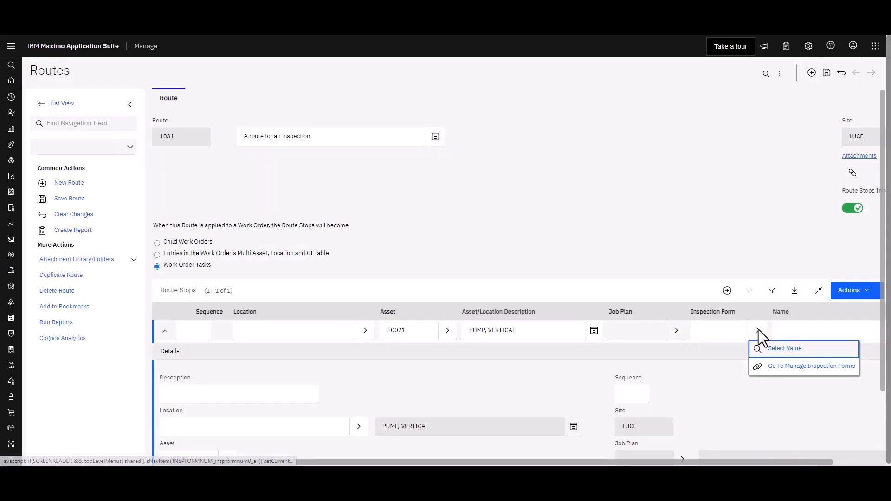
click(785, 348)
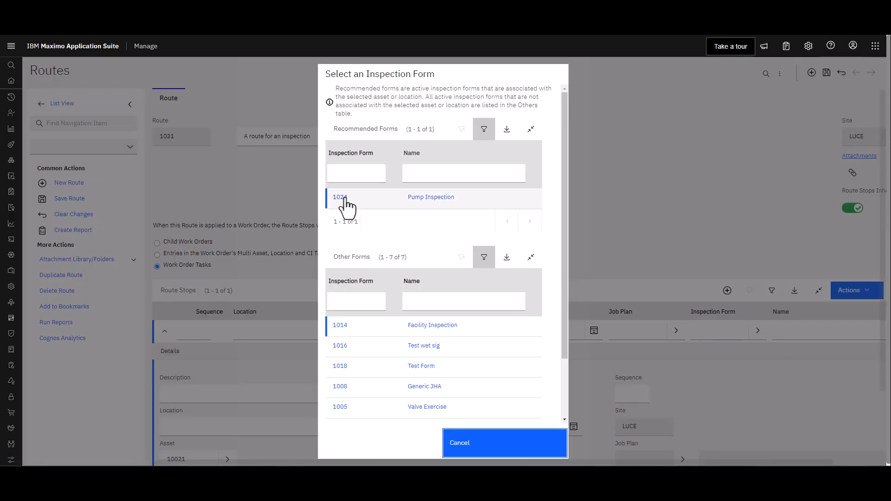
click(357, 197)
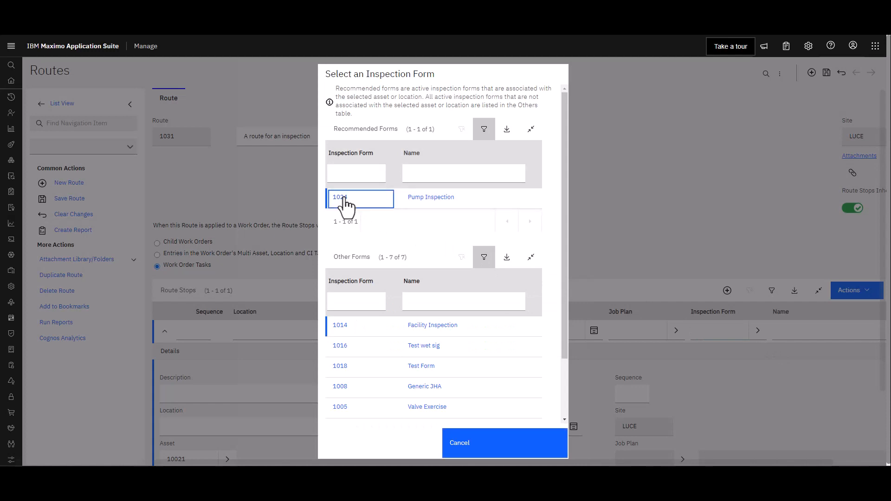
click(339, 197)
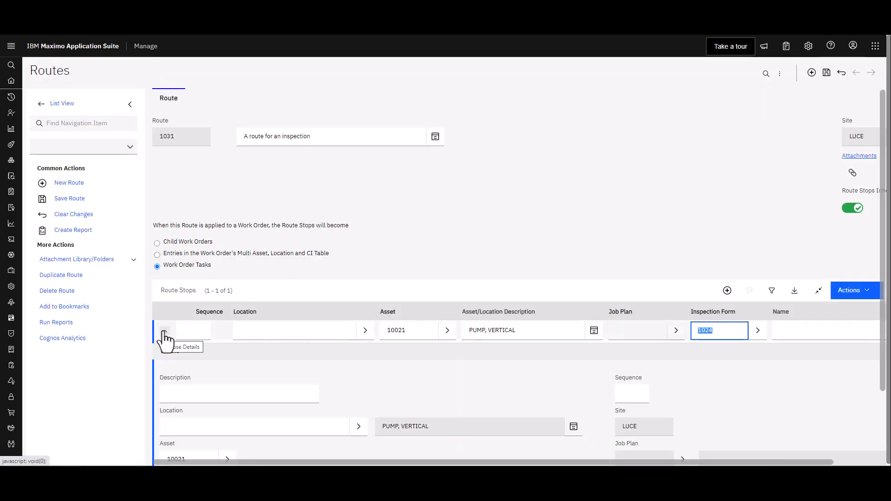
click(164, 330)
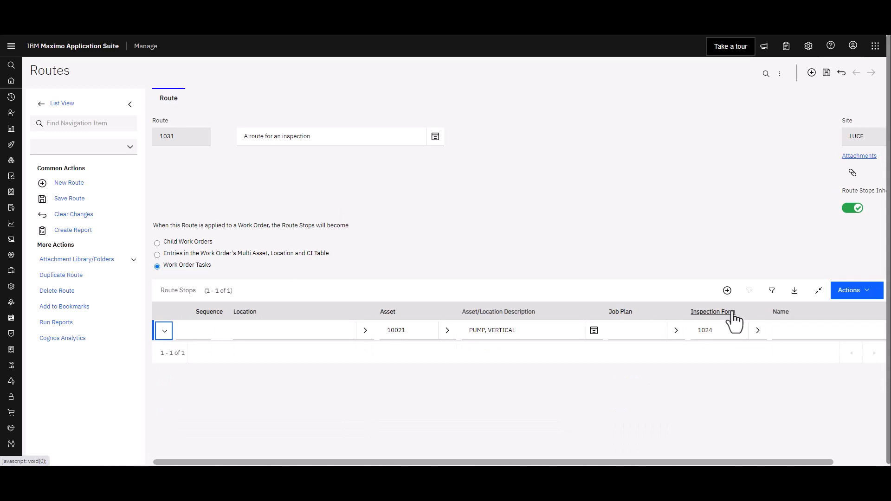
Step: Add a new route stop row for asset 10022, MOTOR, VERTICAL, and reach its Inspection Form options
click(725, 290)
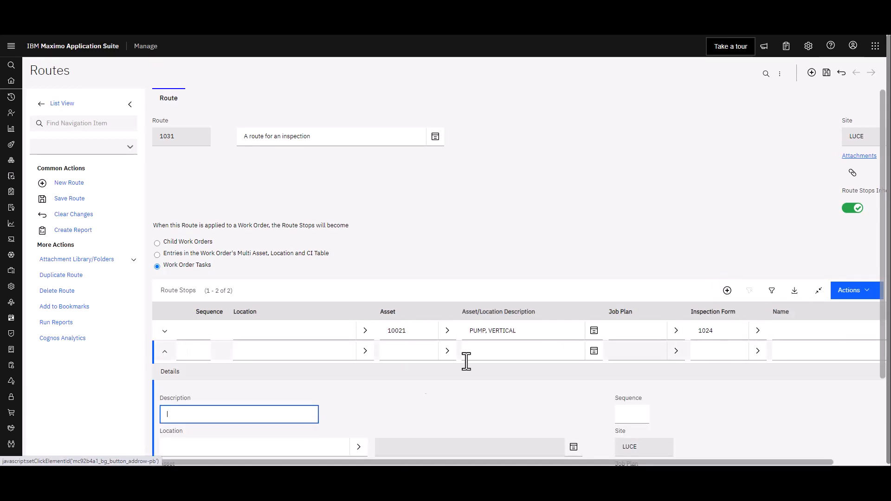
click(409, 351)
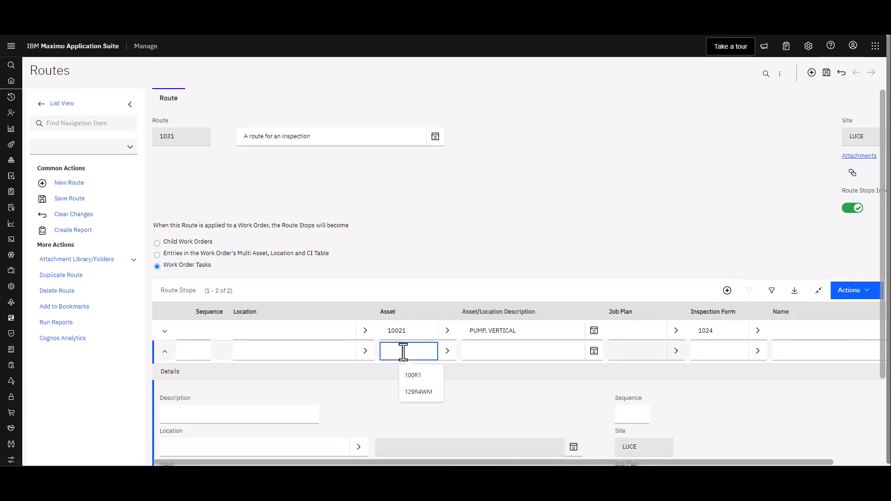
text(10022)
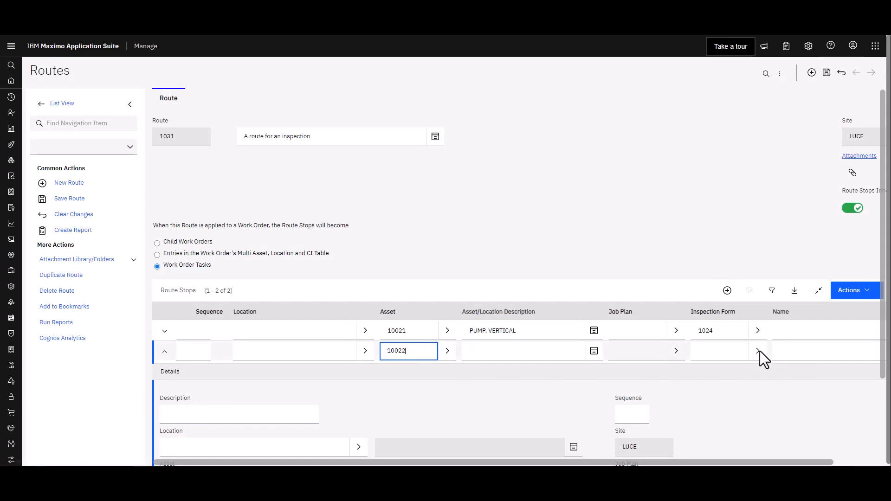
click(758, 351)
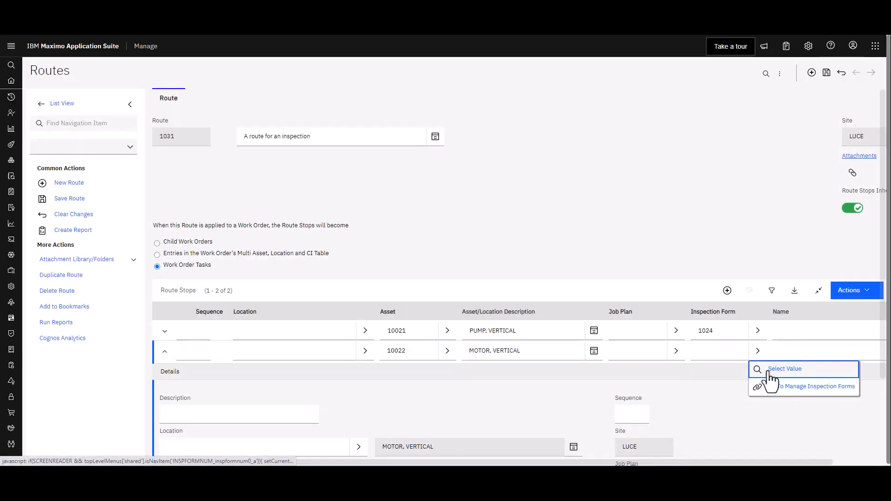
Step: Pick Pump Inspection 1024 for the second stop and save route 1031 with both stops
click(783, 369)
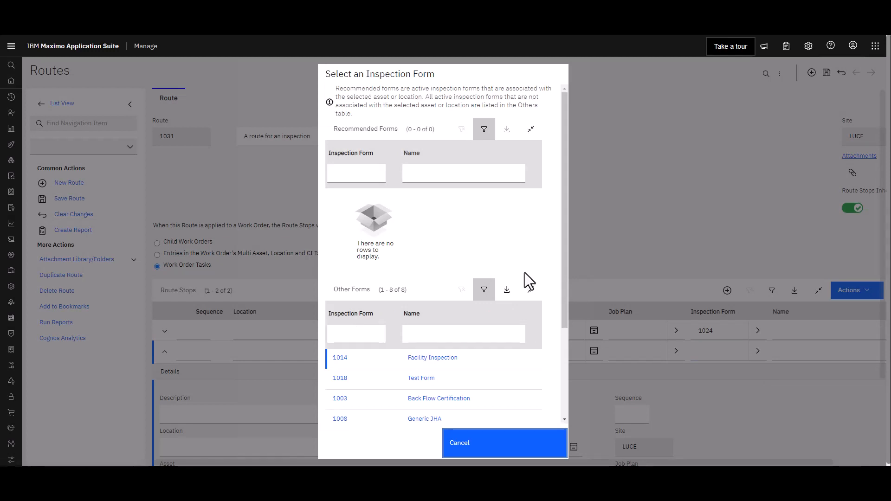
mouse_move(440, 263)
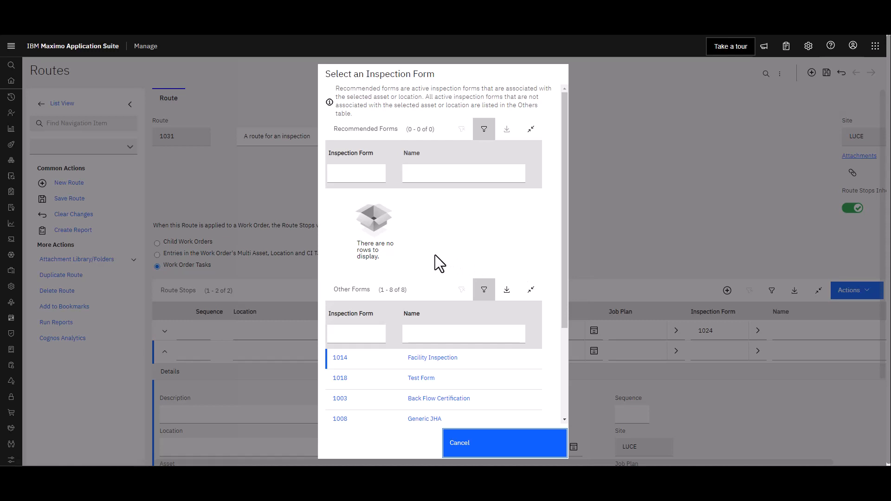
scroll(down, 3)
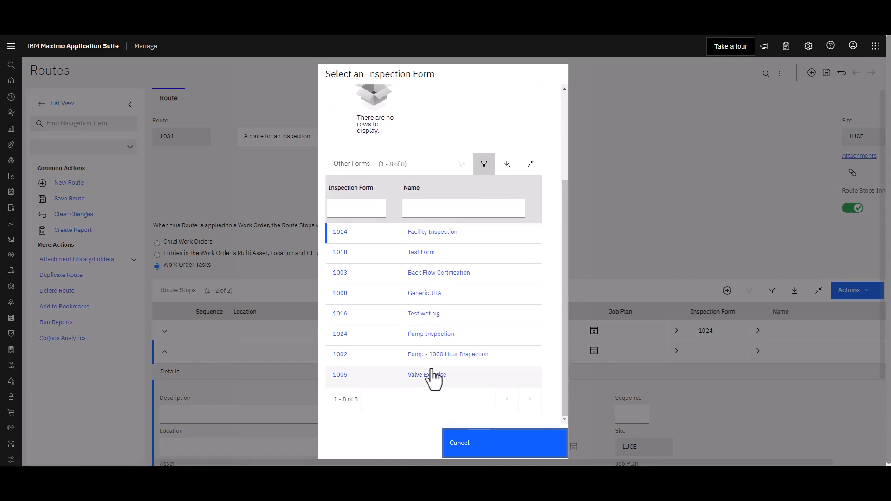
mouse_move(340, 333)
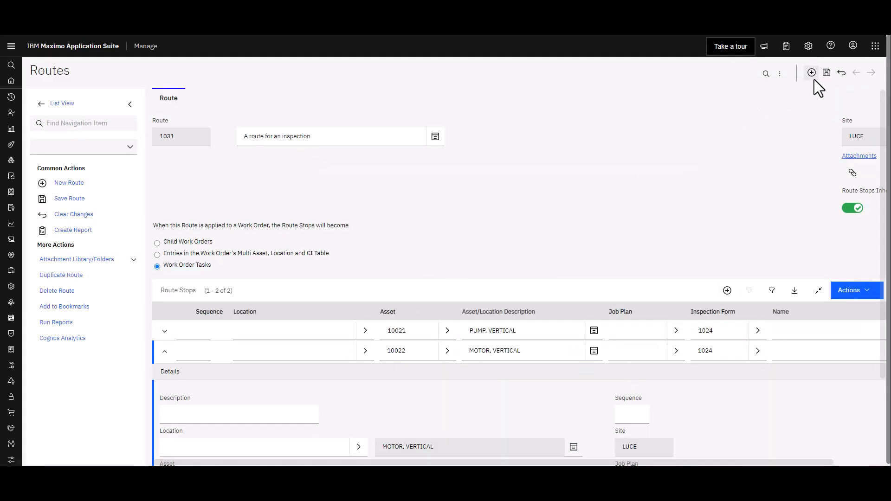
click(827, 73)
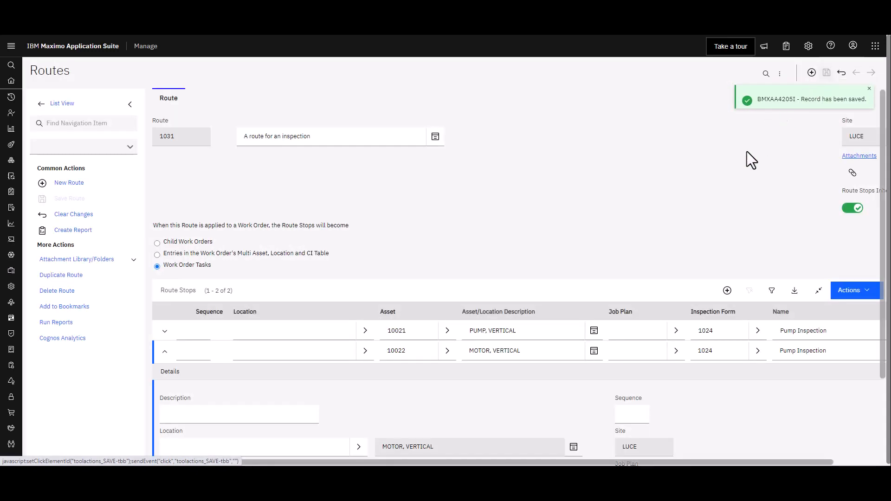
mouse_move(735, 158)
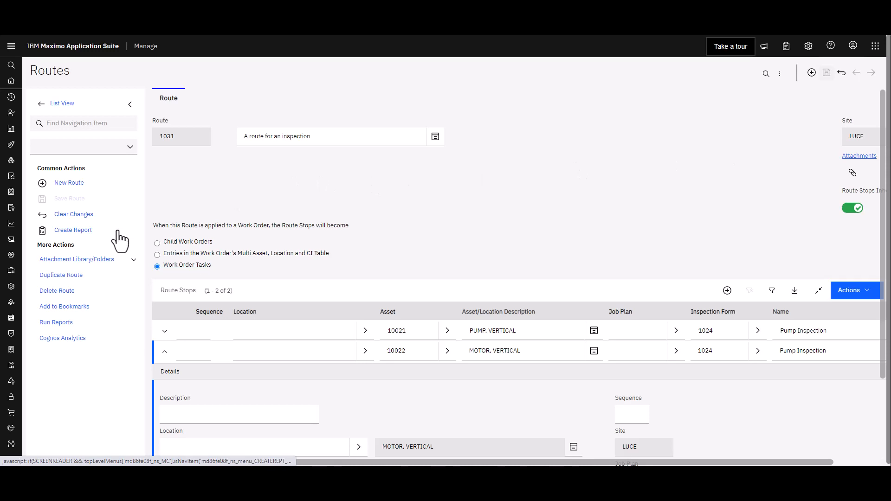
Step: Navigate from route 1031 to the Preventive Maintenance application at site LUCE
click(10, 47)
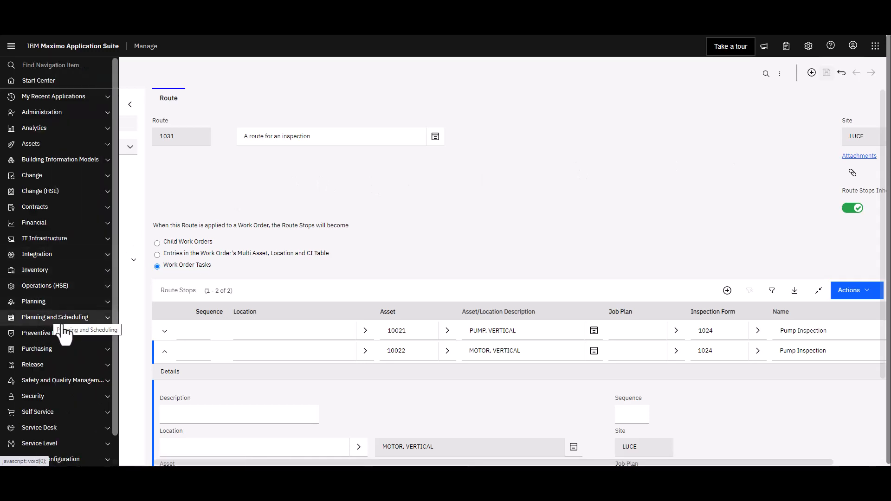
click(53, 332)
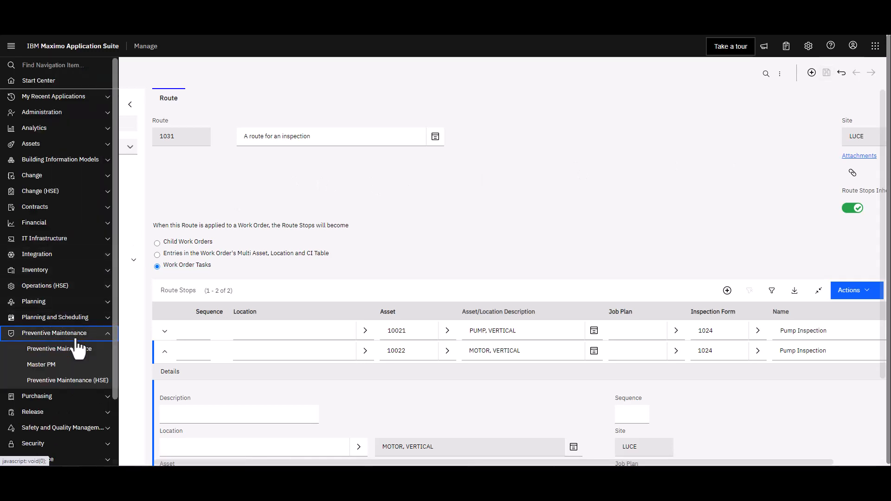
mouse_move(60, 348)
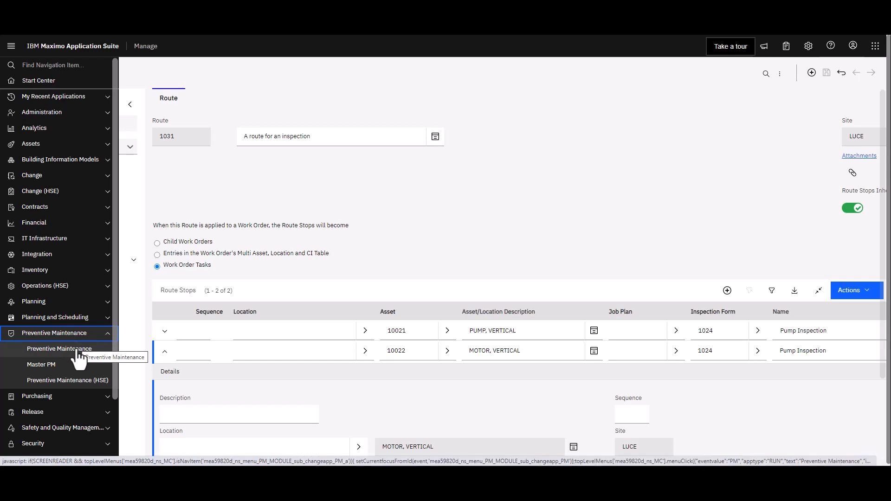
click(60, 348)
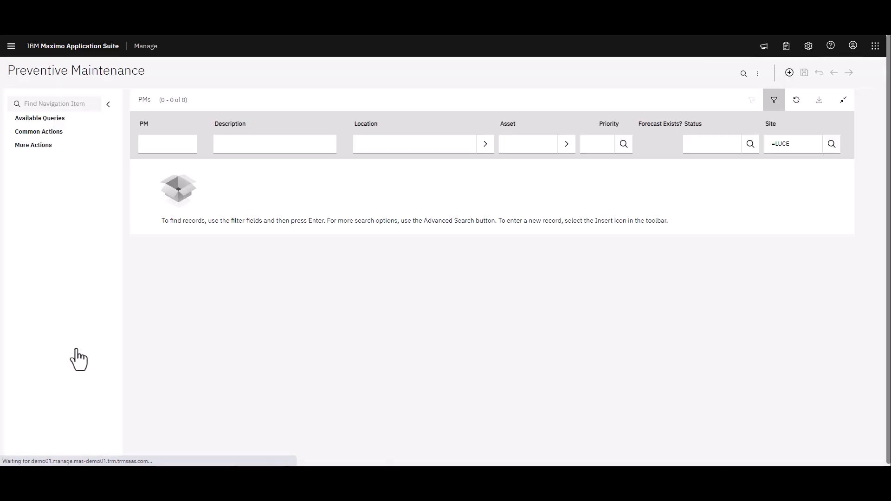
Step: Filter for and open PM 1068 Regular Inspection, check route 1031, and start its status change
click(167, 143)
text(1068)
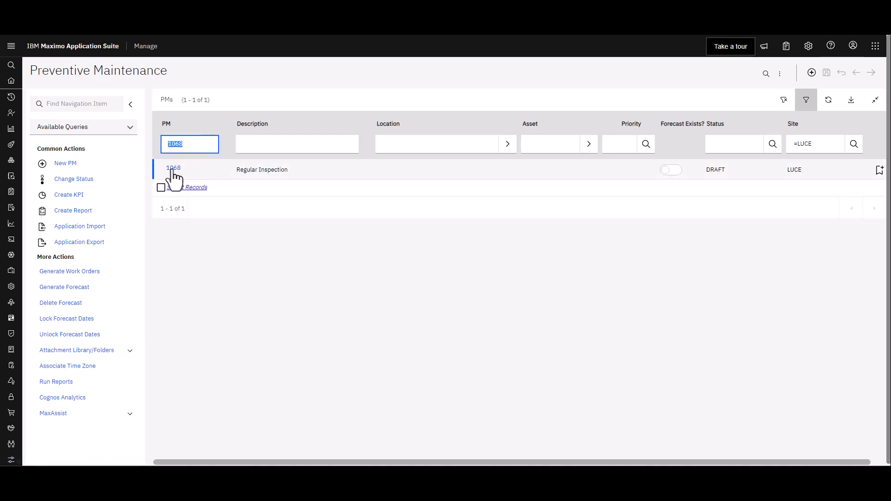
click(174, 169)
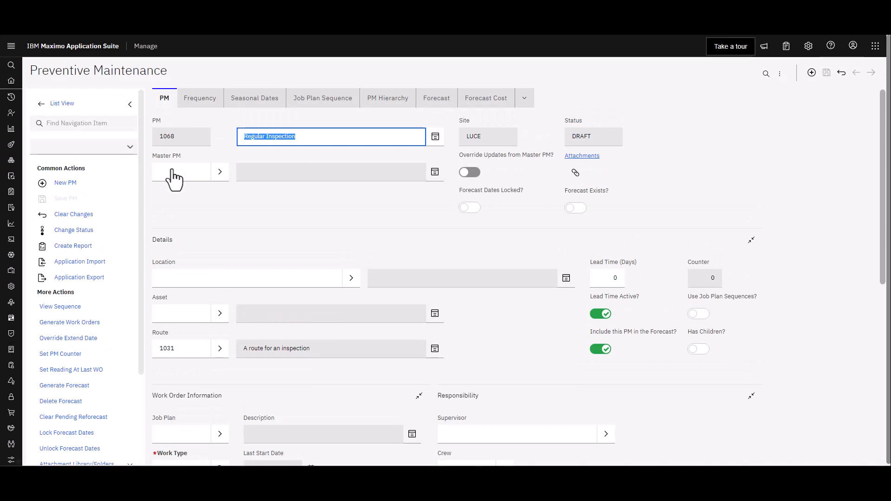
mouse_move(197, 216)
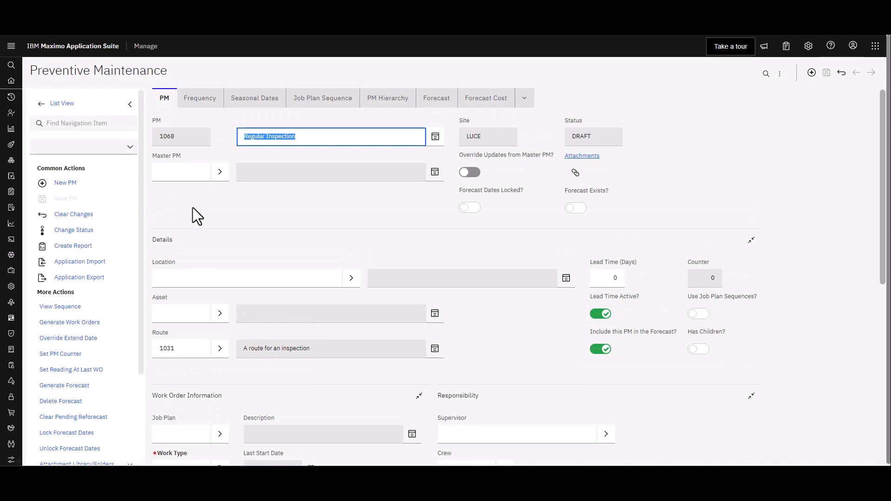
scroll(down, 3)
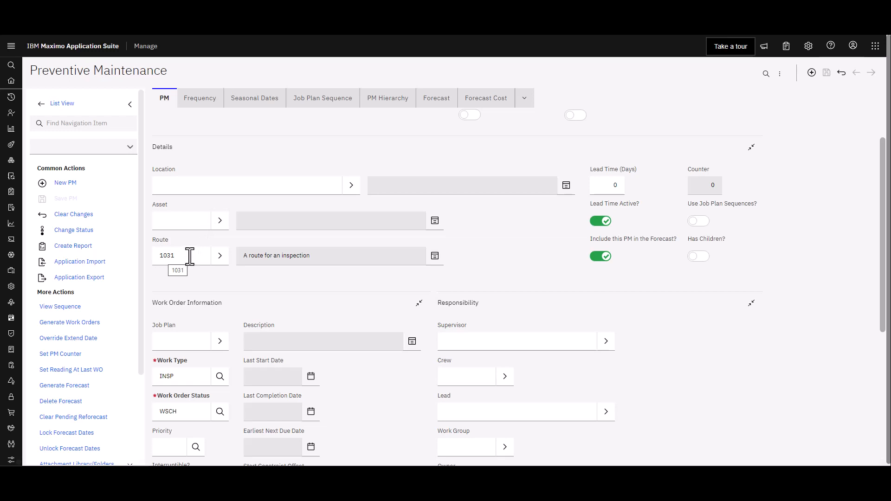
mouse_move(184, 340)
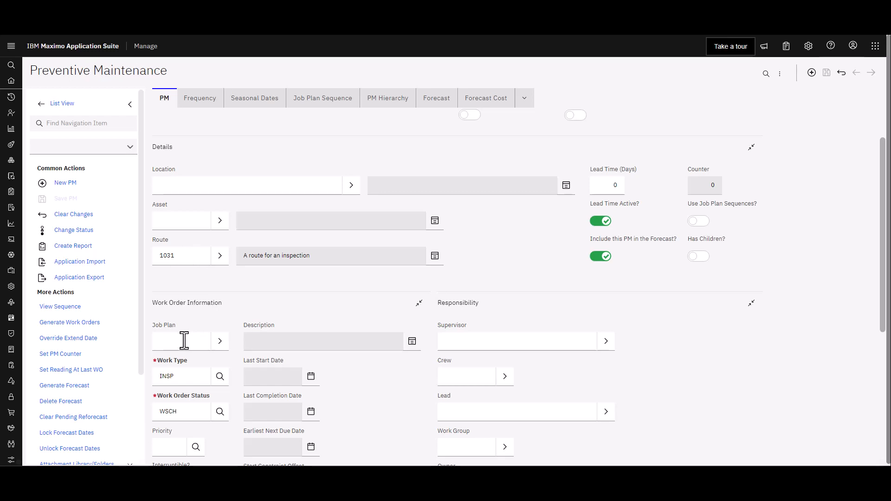
mouse_move(196, 369)
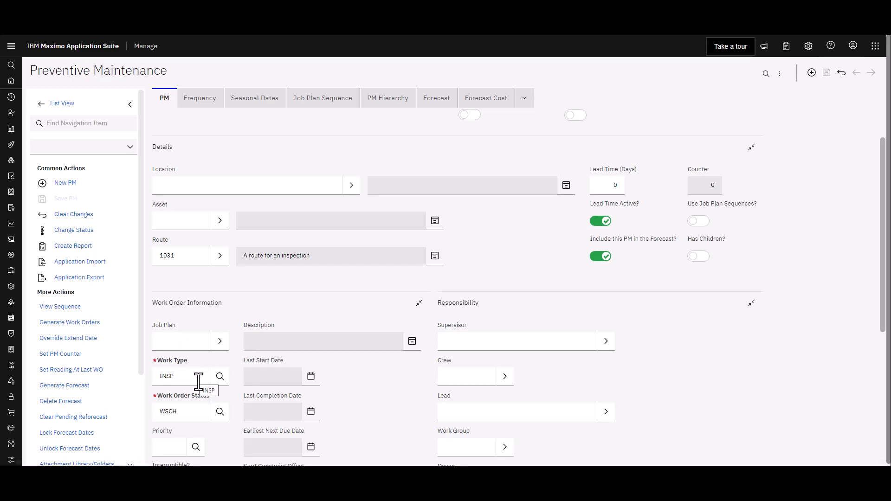
mouse_move(189, 411)
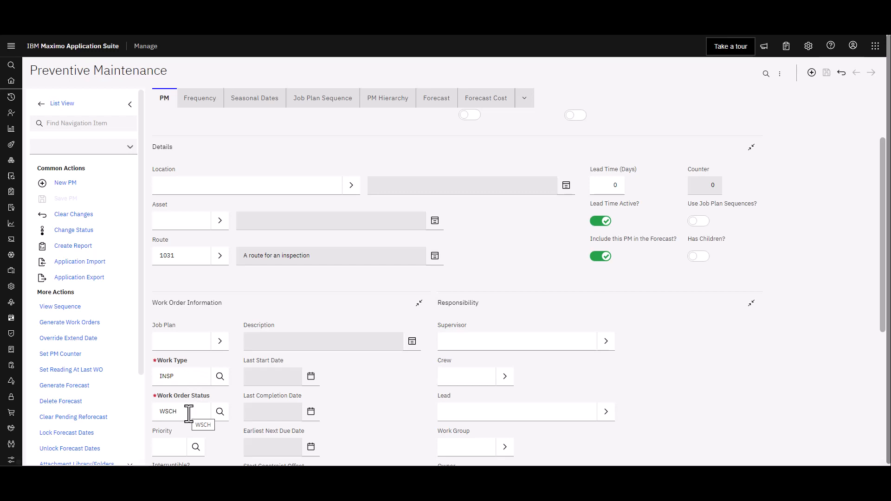
mouse_move(187, 217)
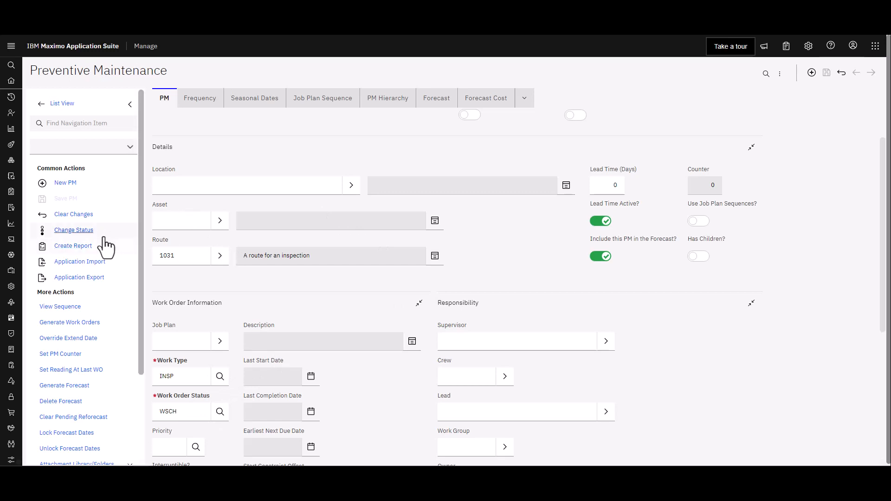
click(74, 229)
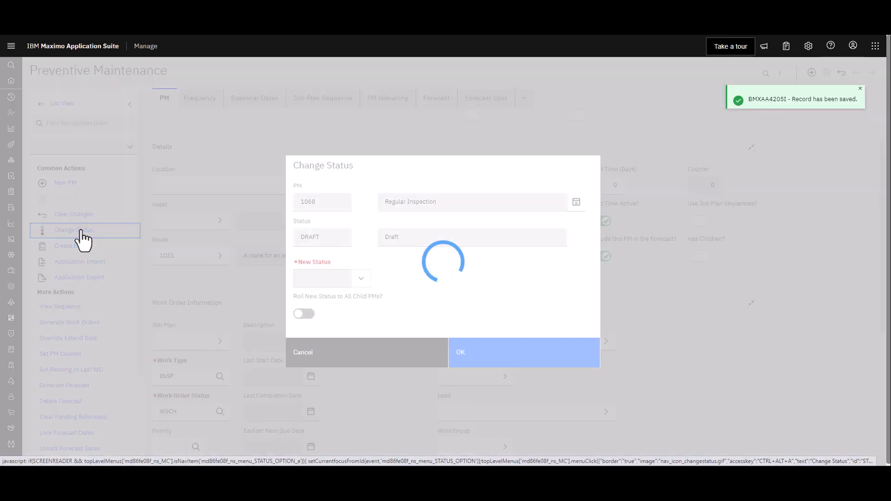
Step: Change PM 1068's status to Active, then start Generate Work Orders from More Actions
click(360, 278)
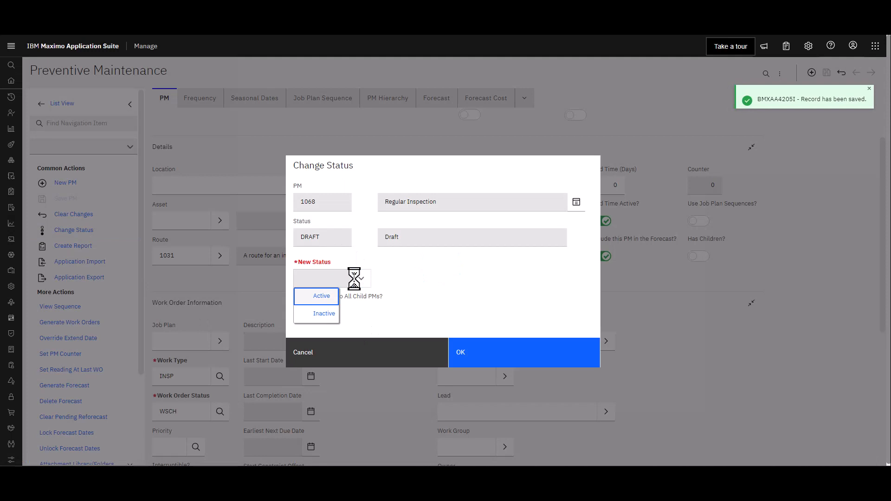
click(321, 296)
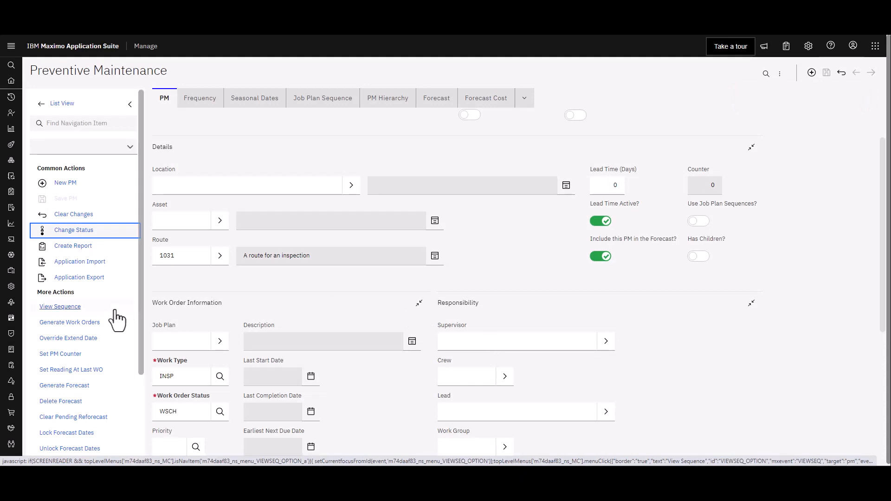
click(70, 322)
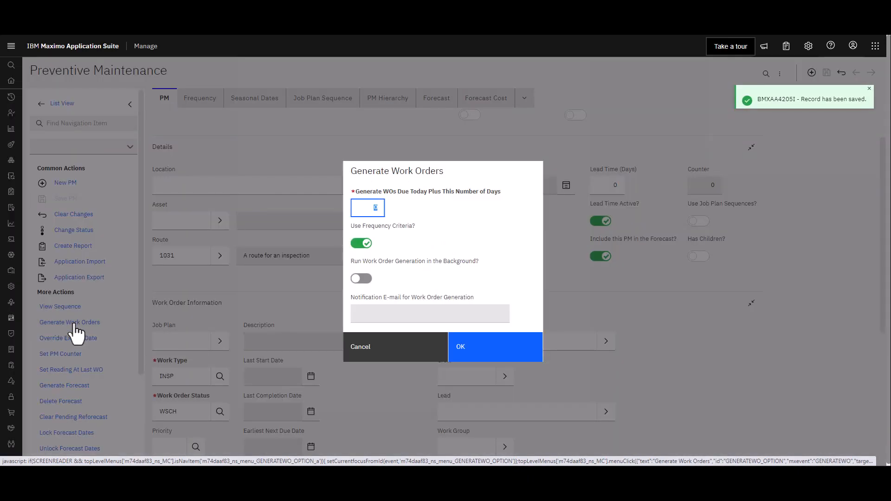
Step: Confirm generation of work order 1442 from PM 1068 and head to Work Order Tracking
click(361, 243)
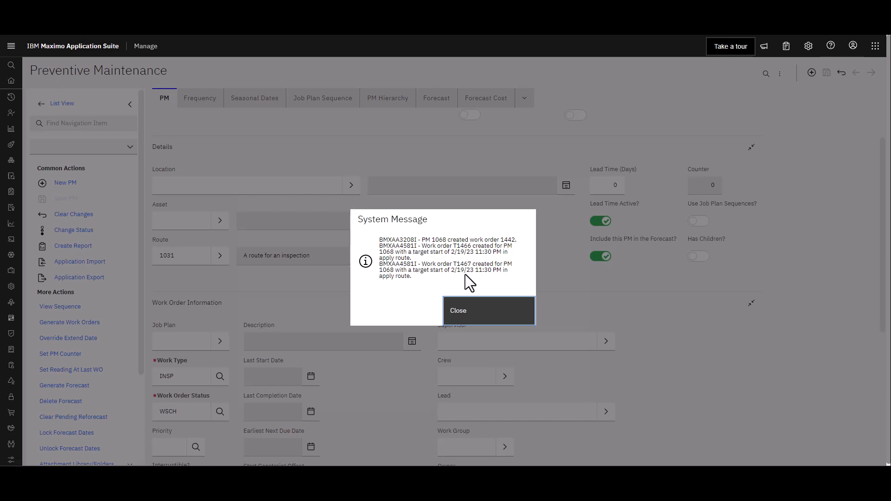
mouse_move(469, 318)
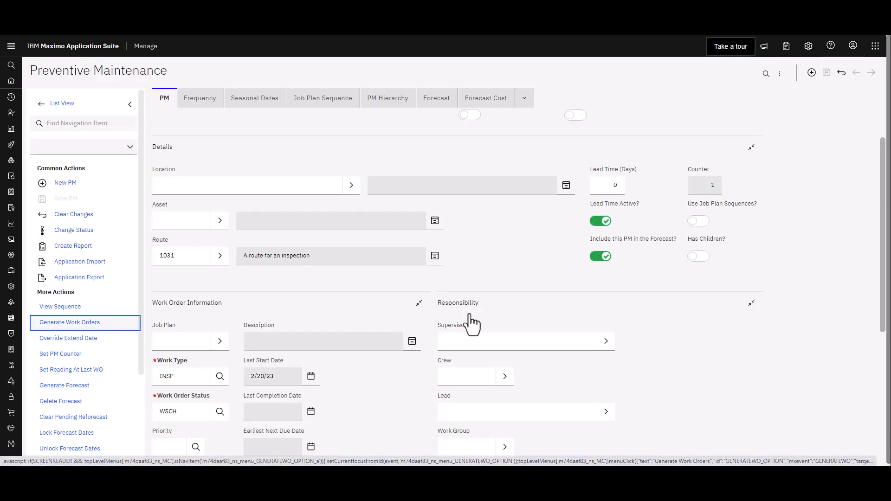
click(10, 46)
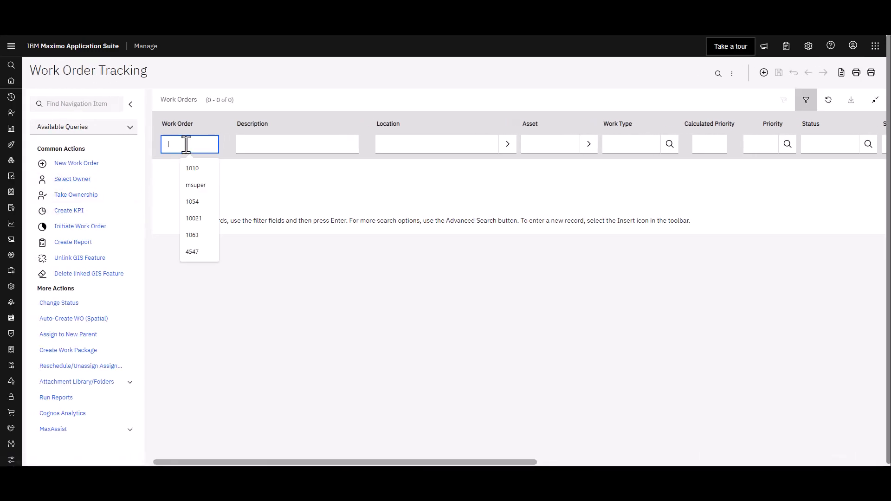
Step: Filter the work order list for 1442 and open the Regular Inspection record
text(1442)
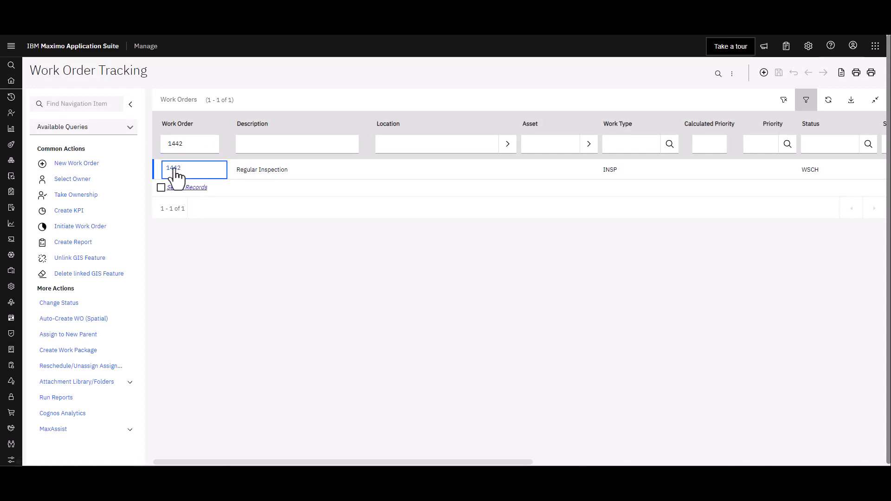
click(174, 169)
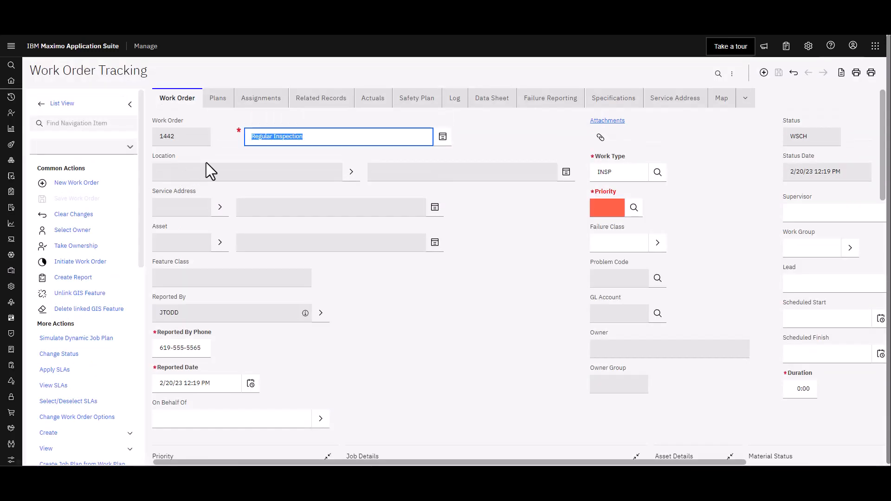
Step: View Plans tasks 10 (10021 PUMP, VERTICAL) and 20 (10022 MOTOR, VERTICAL), expanding task 10's details
click(218, 98)
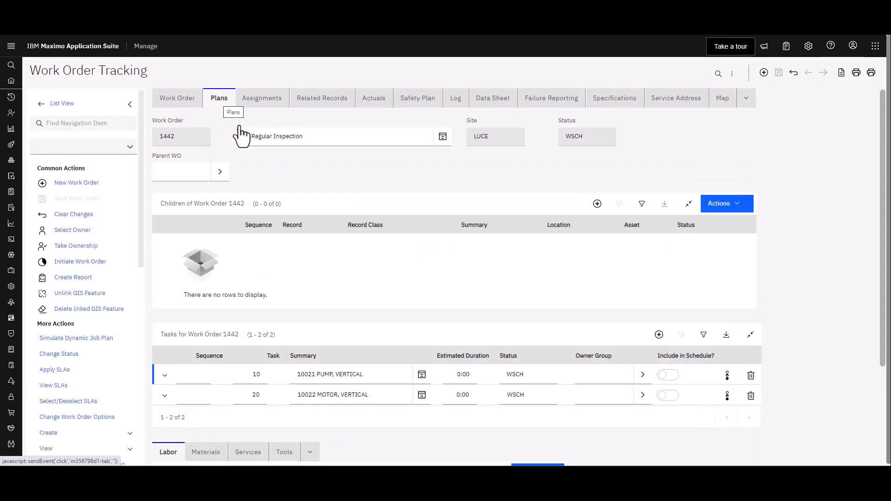
scroll(down, 3)
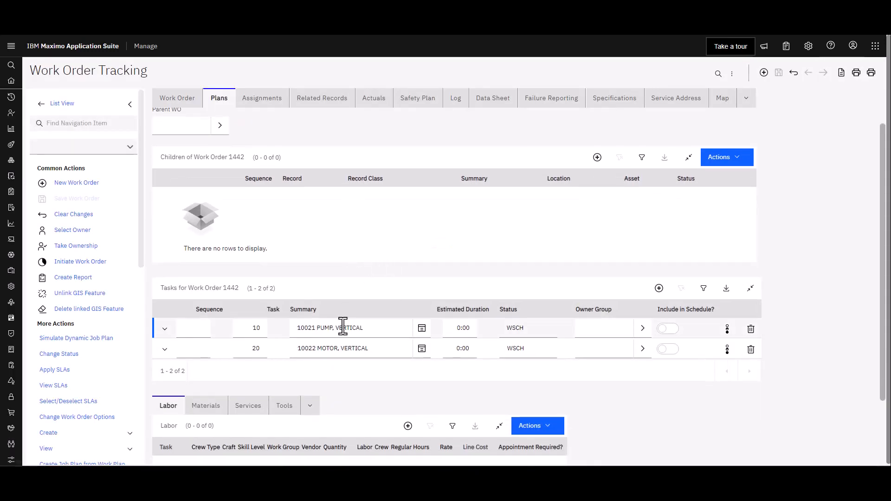
scroll(down, 3)
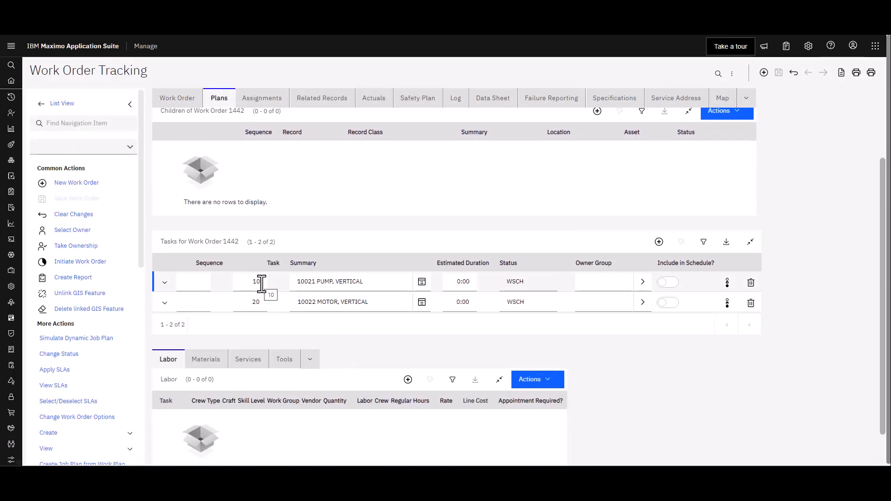
click(165, 282)
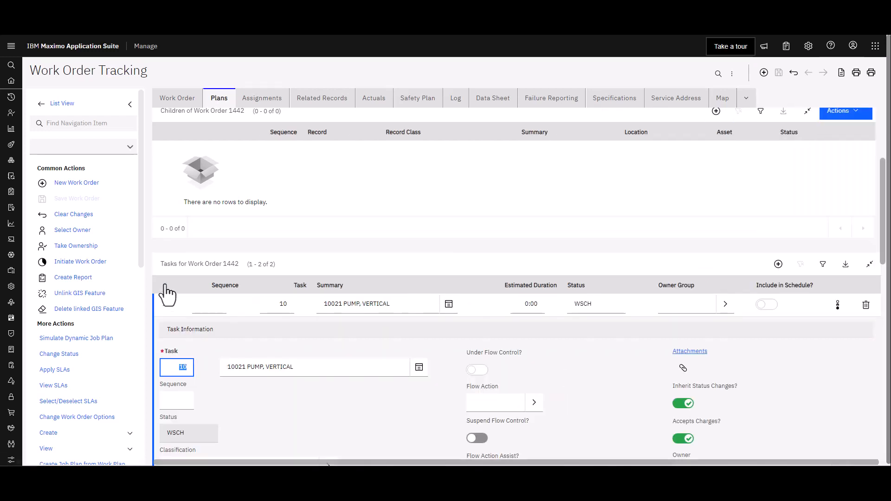
scroll(down, 3)
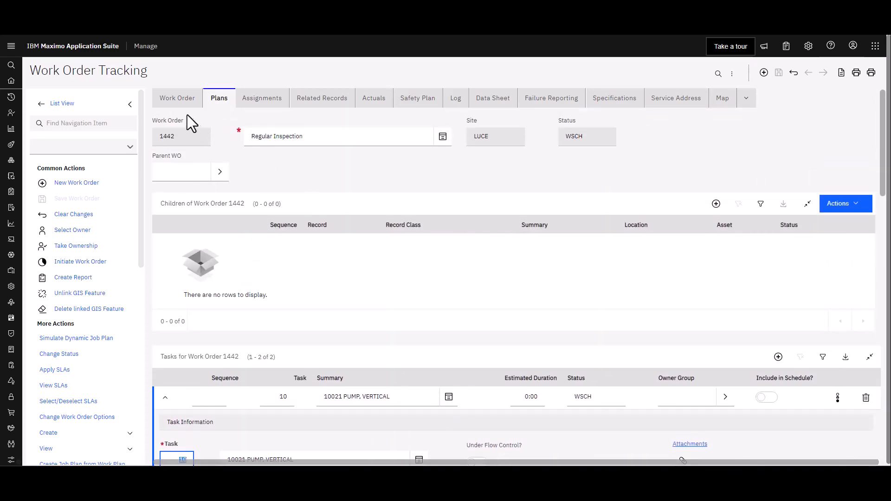
click(176, 97)
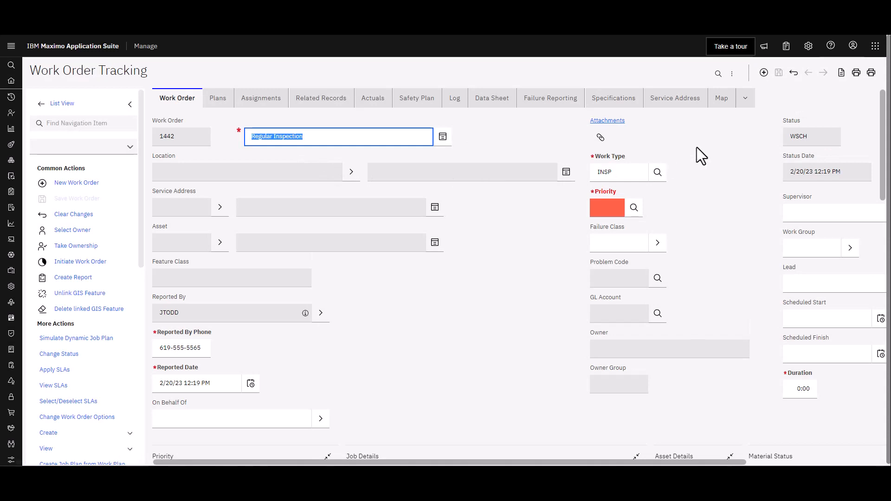
mouse_move(545, 234)
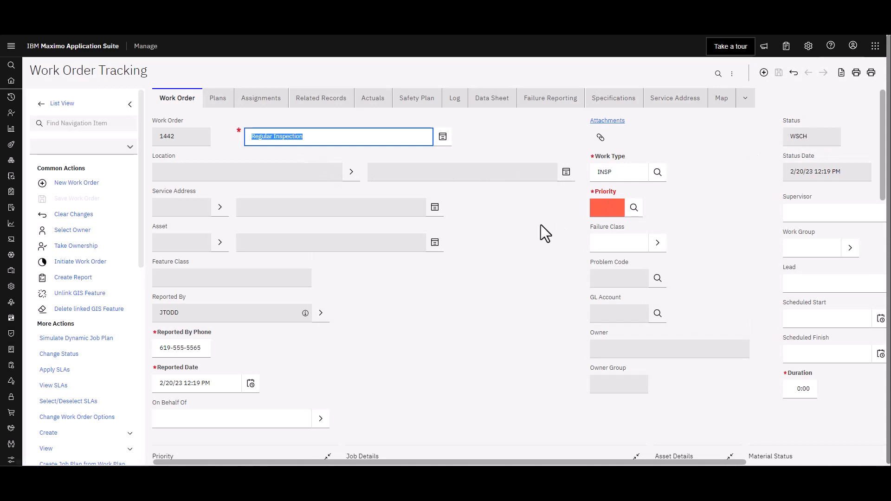
mouse_move(496, 254)
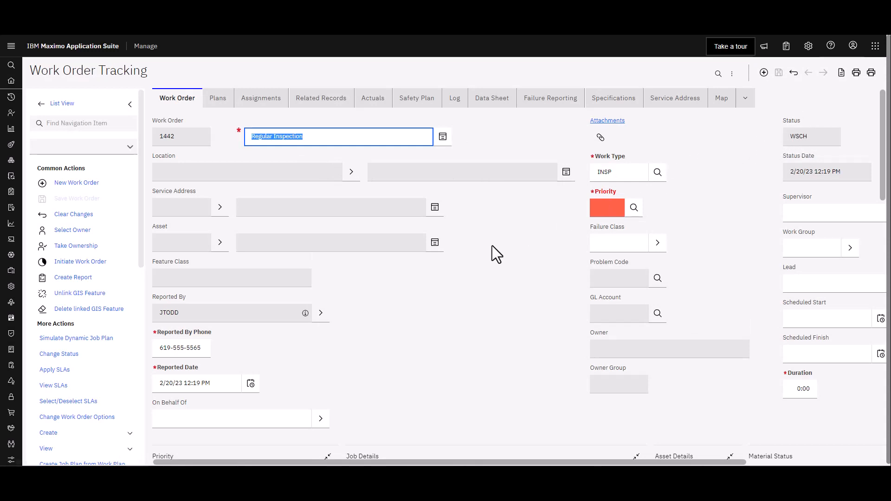